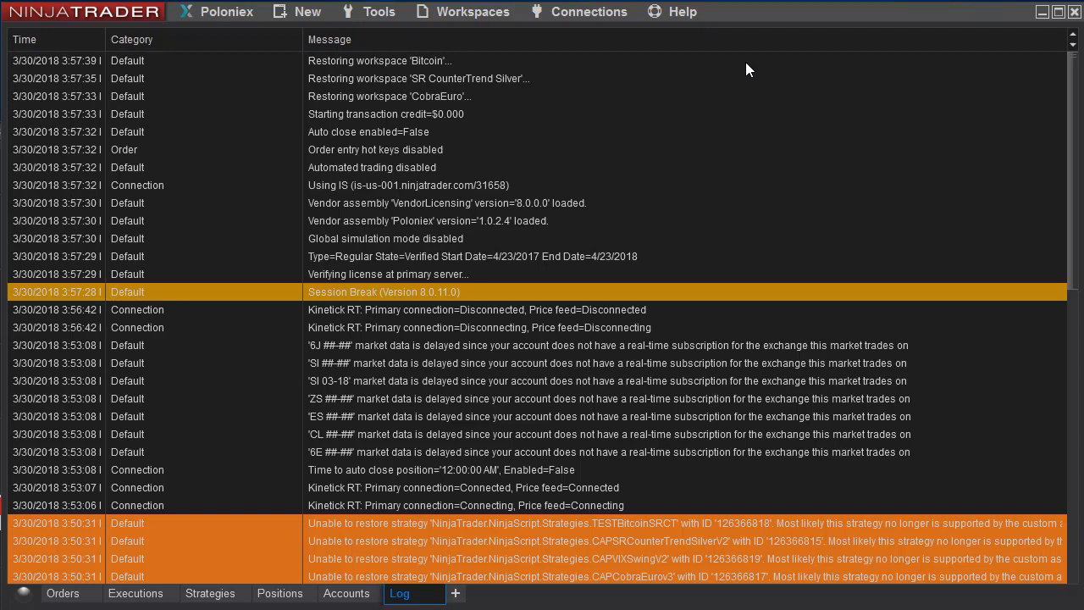
mouse_move(379, 11)
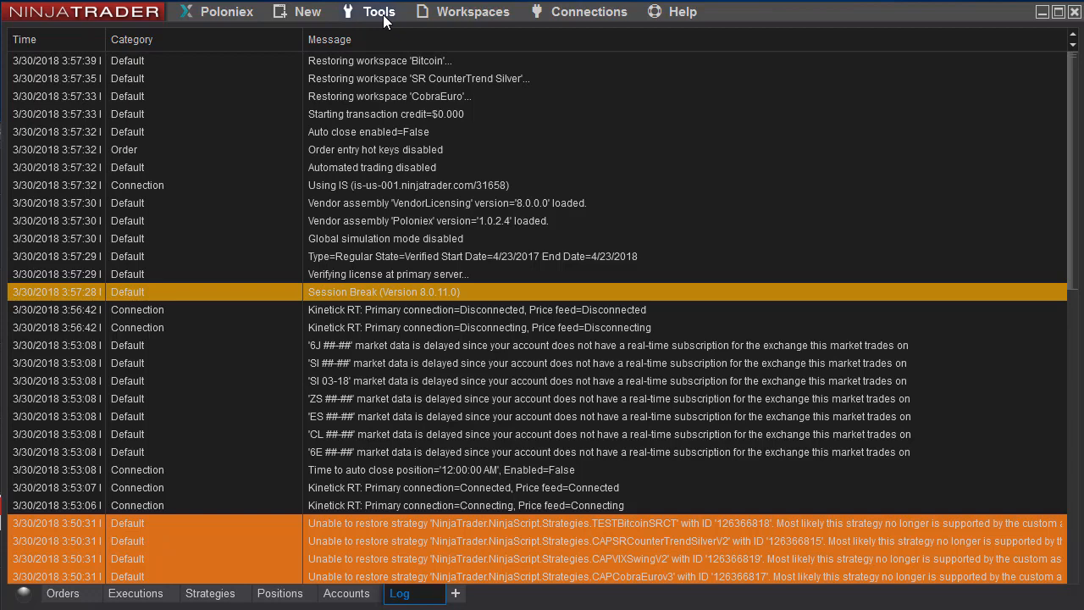
- Bring up Trading Hours from Tools and view the EURO template's weekday 7:00 AM–2:00 PM sessions
click(380, 10)
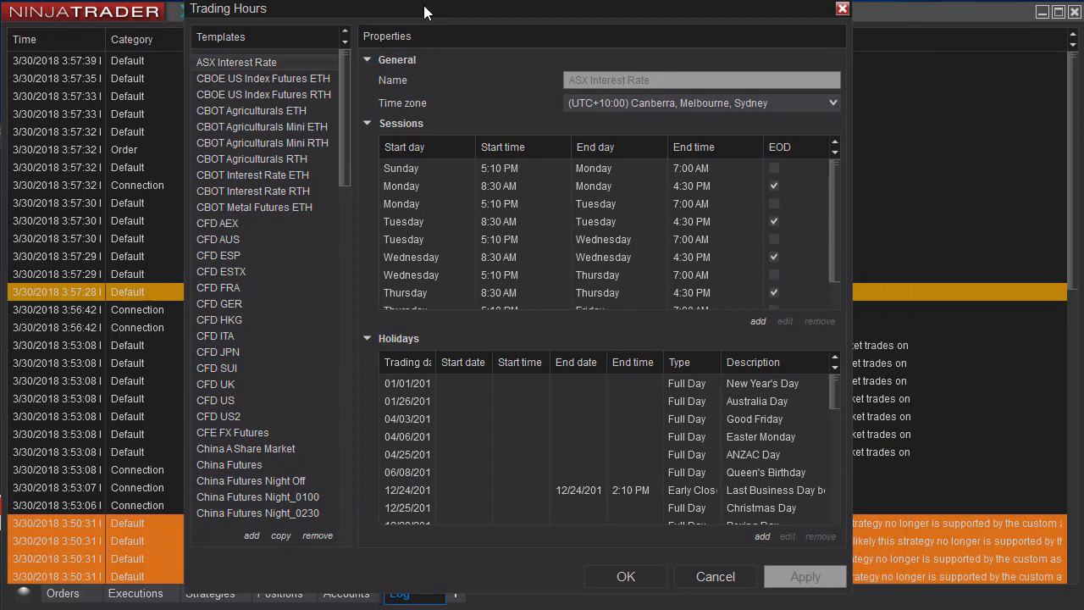
scroll(down, 3)
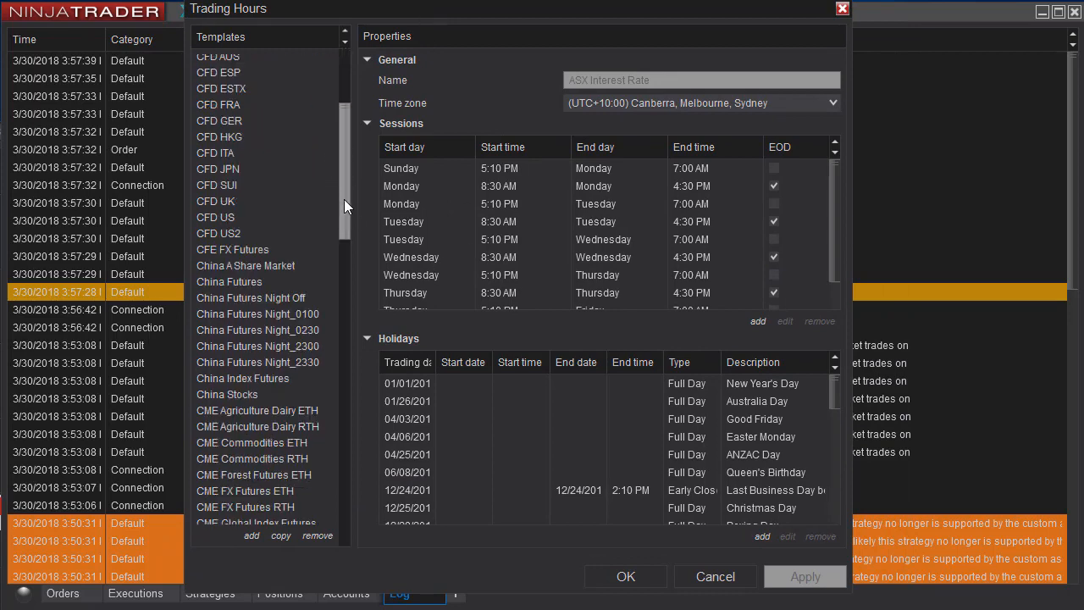
scroll(down, 3)
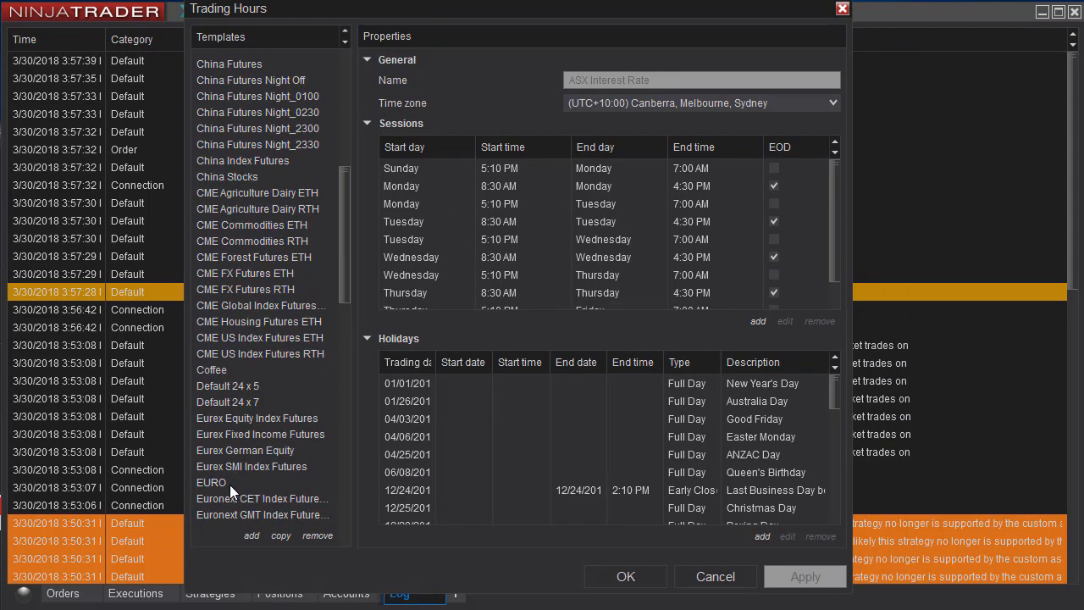
click(210, 481)
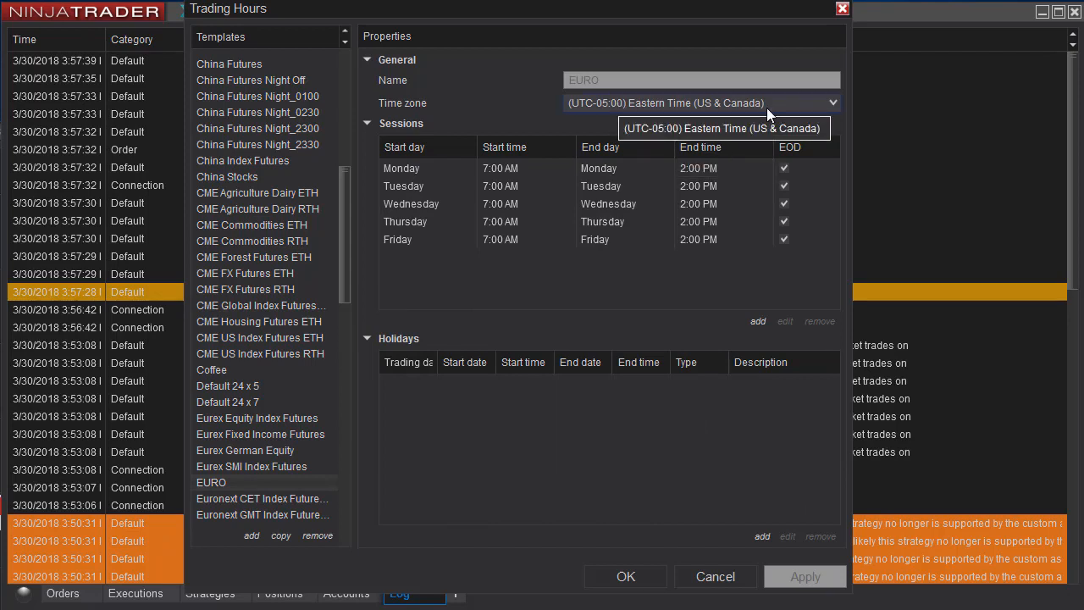
mouse_move(342, 223)
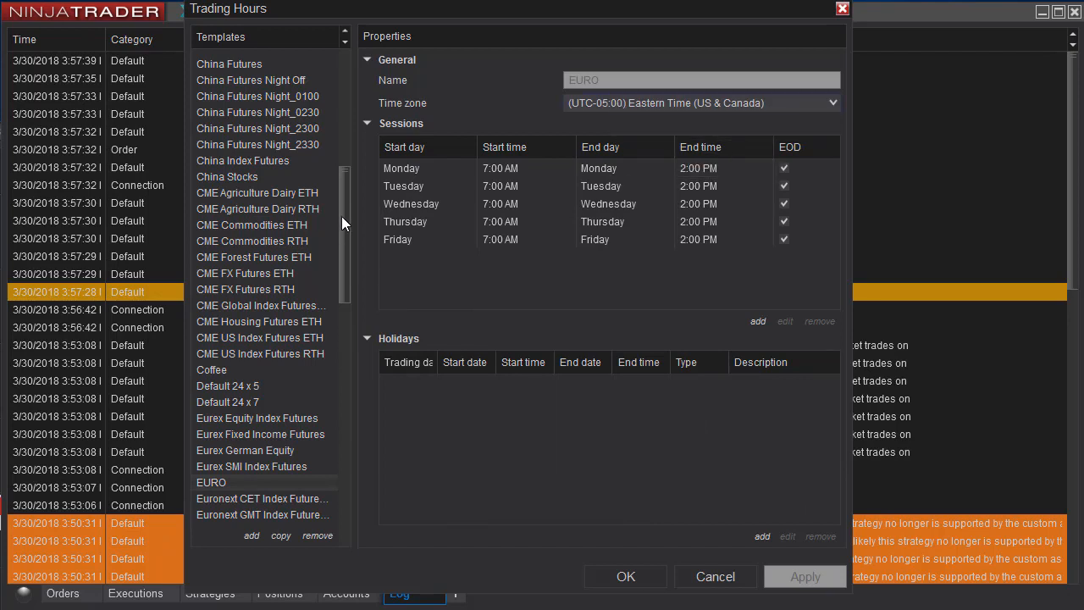
scroll(down, 3)
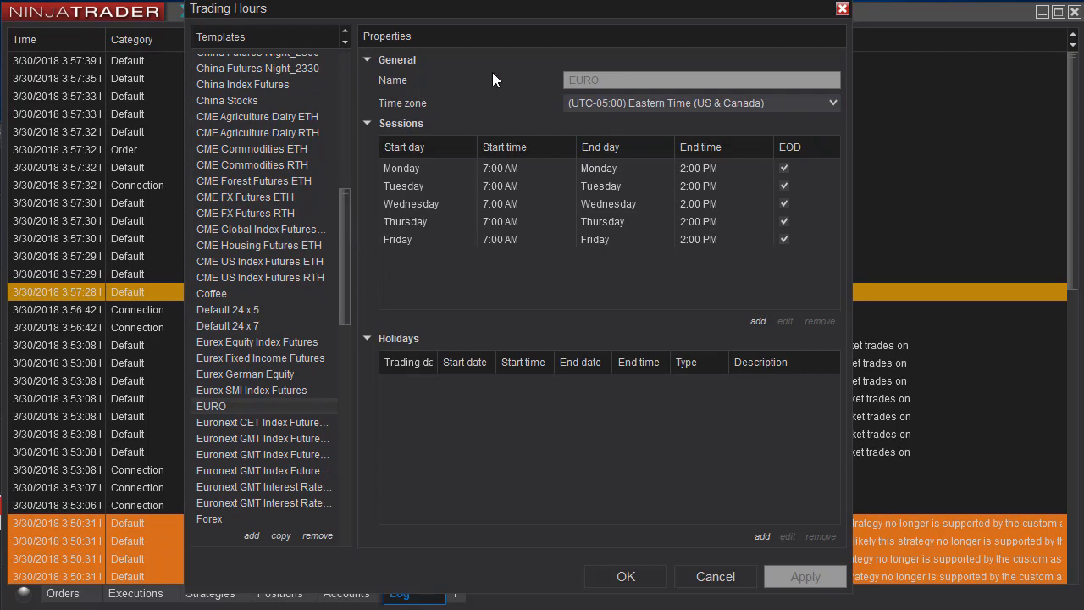
mouse_move(250, 535)
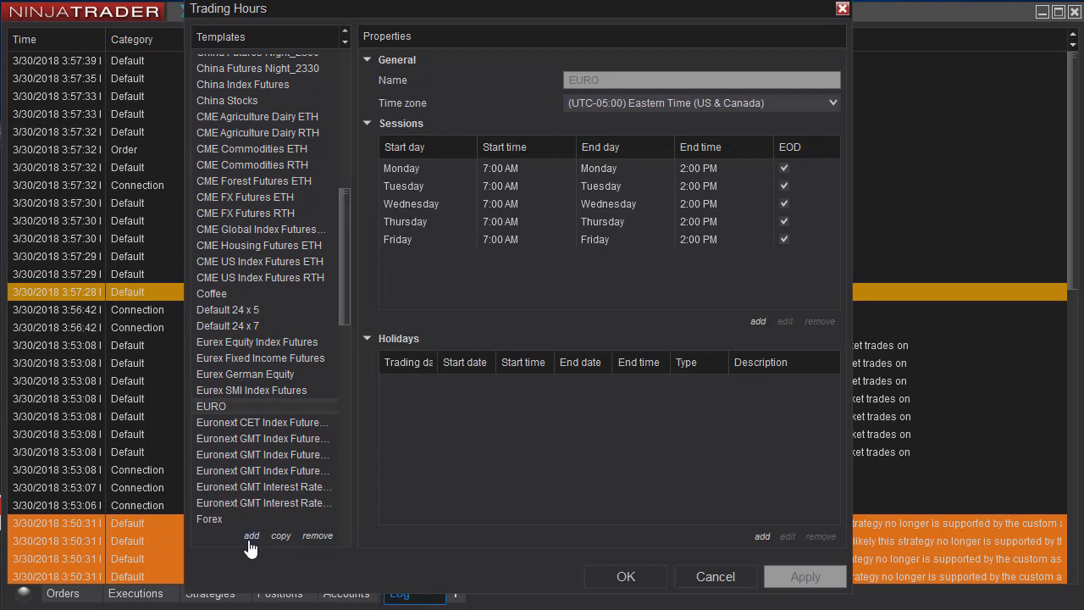
- Add a new trading-hours template and name it URO
click(251, 535)
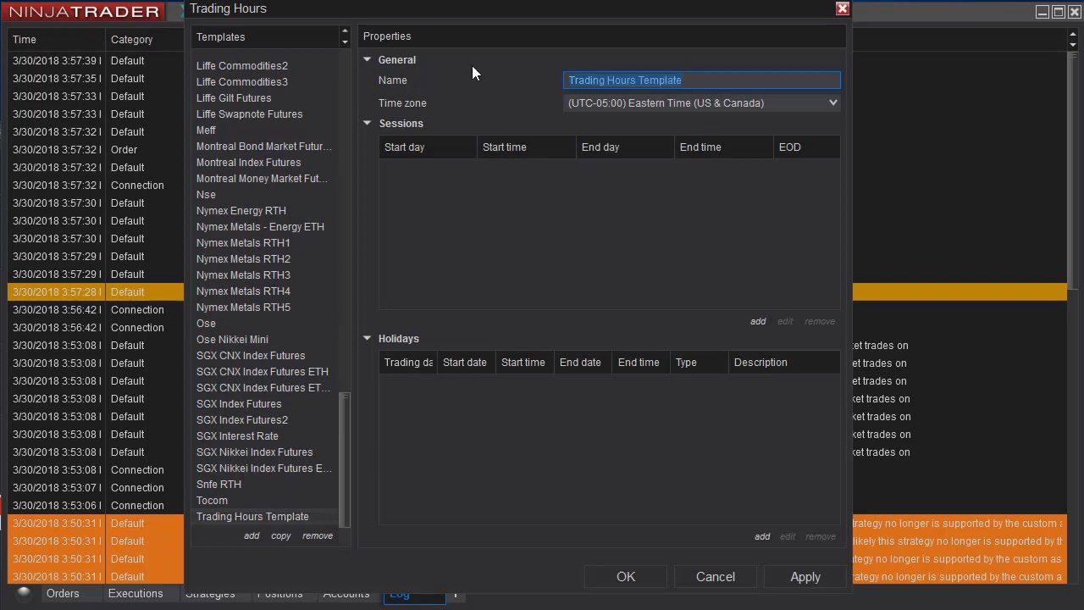
text(U)
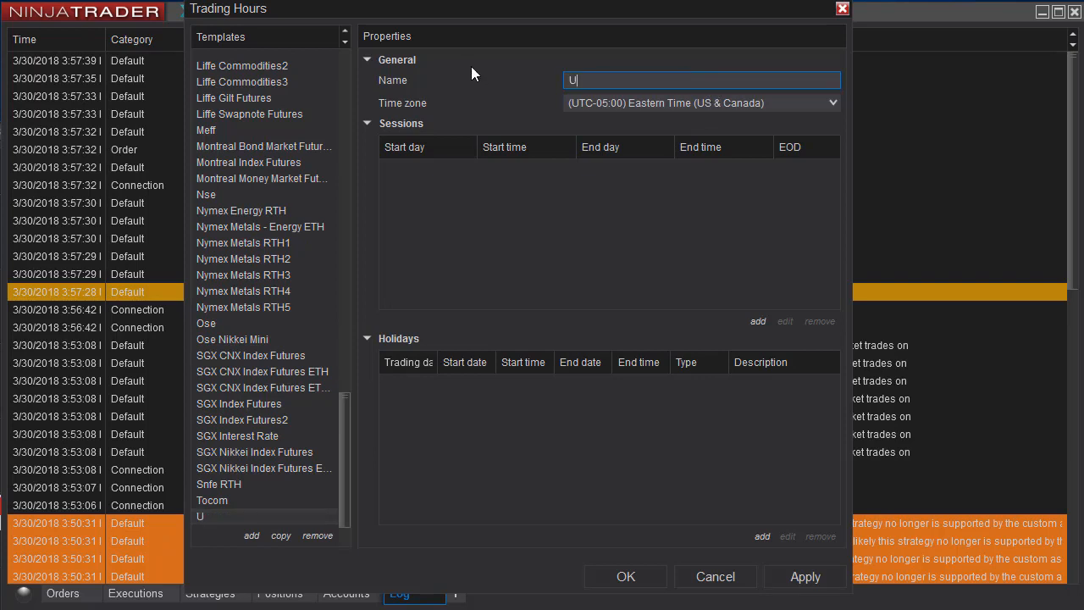
text(RO)
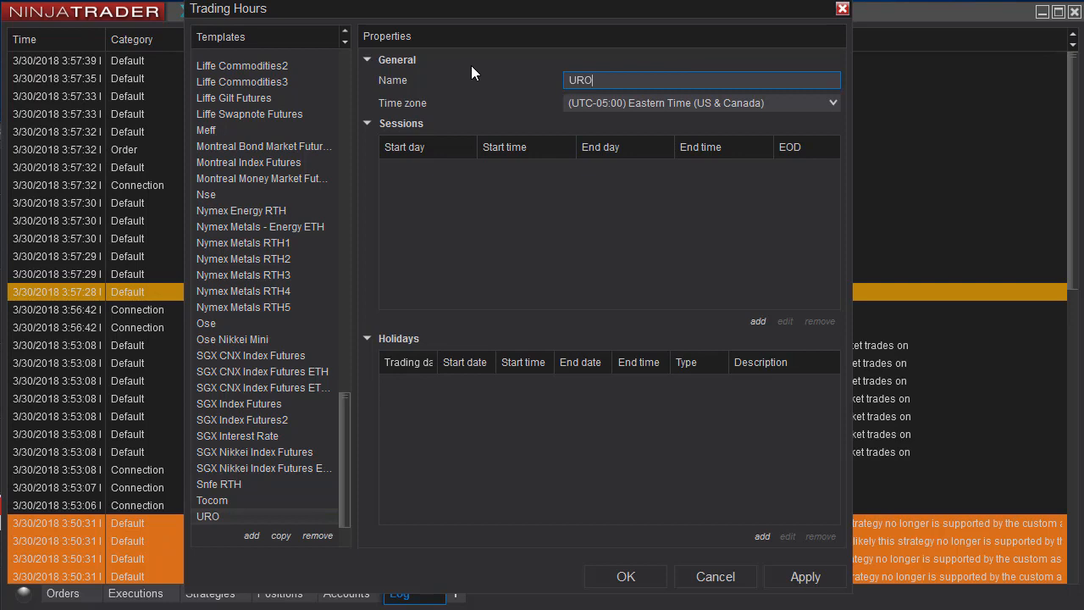
- Add a Monday 7:00 AM–2:00 PM session with EOD ticked to URO
click(757, 322)
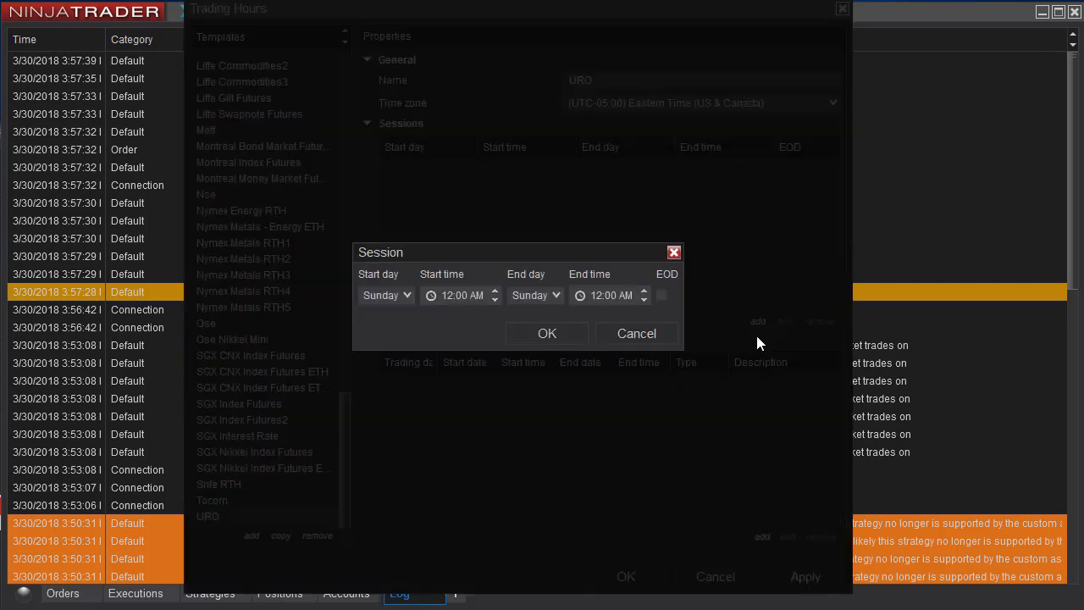
click(407, 295)
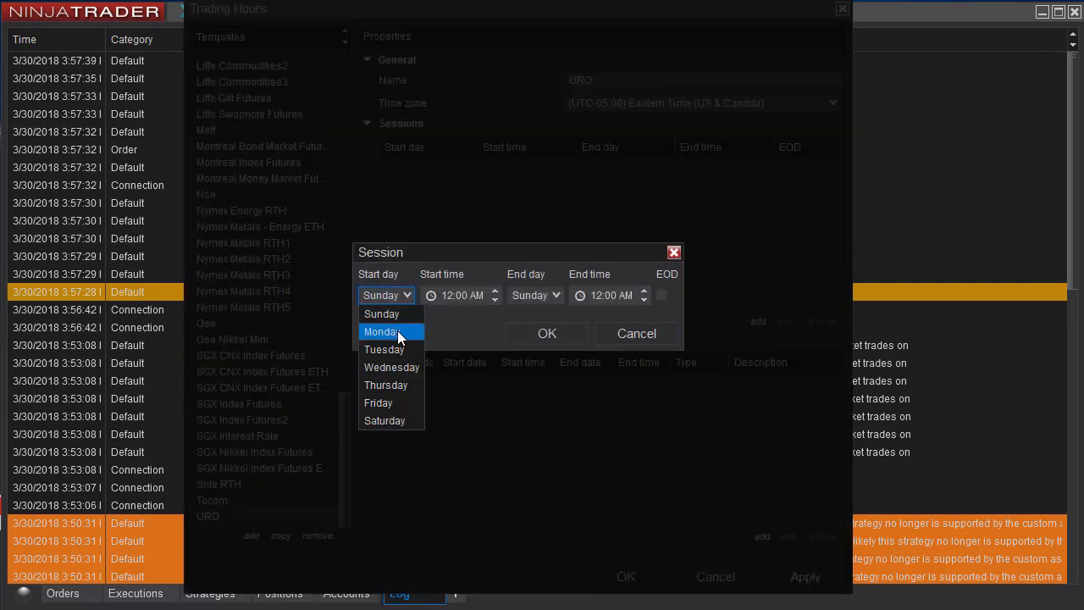
click(381, 330)
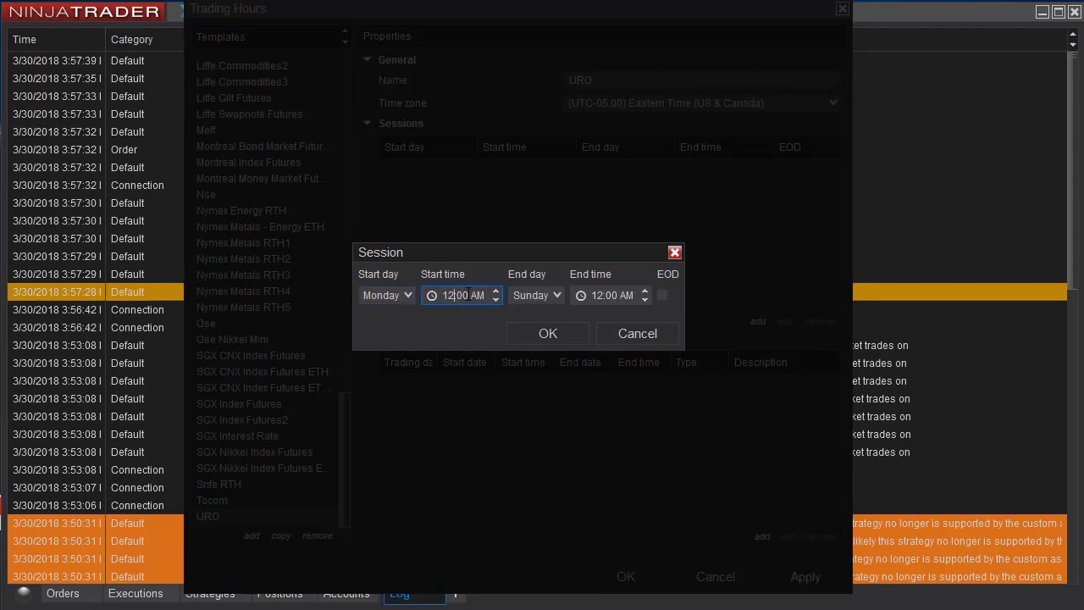
text(-7:00 AM)
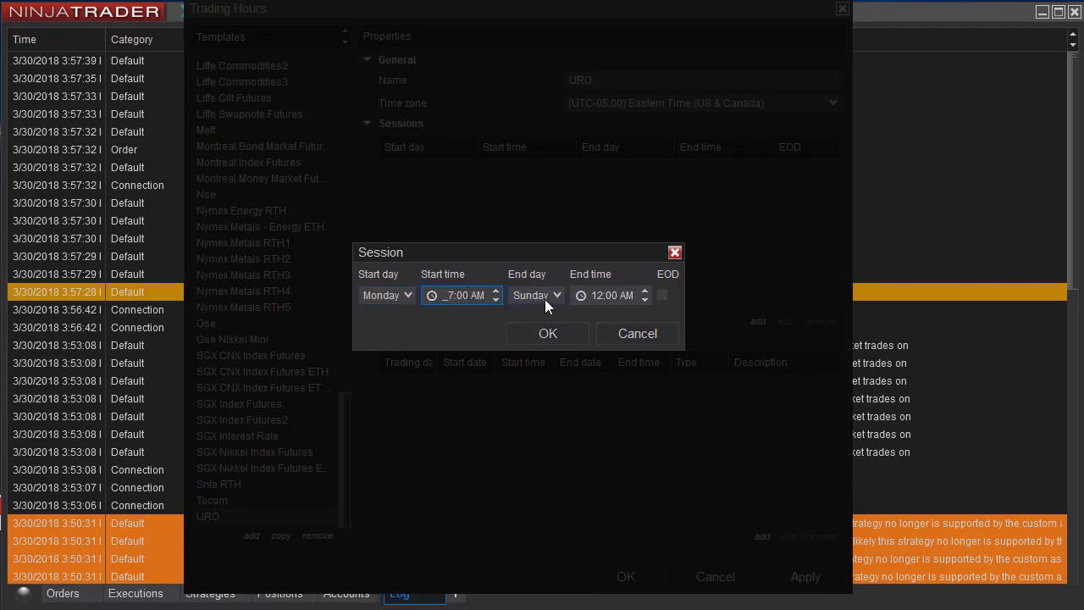
click(536, 295)
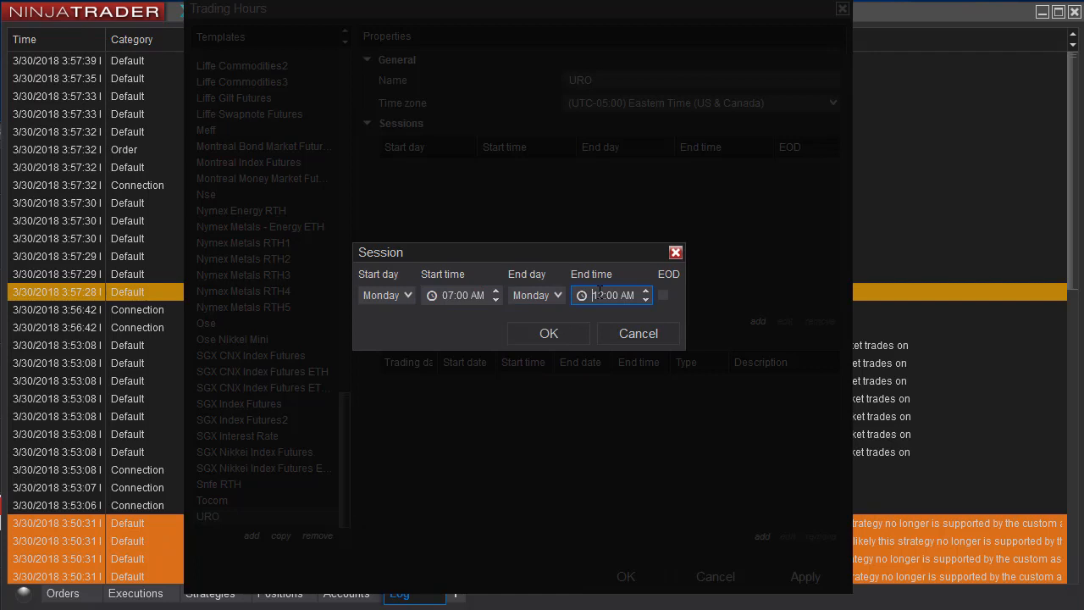
text(02)
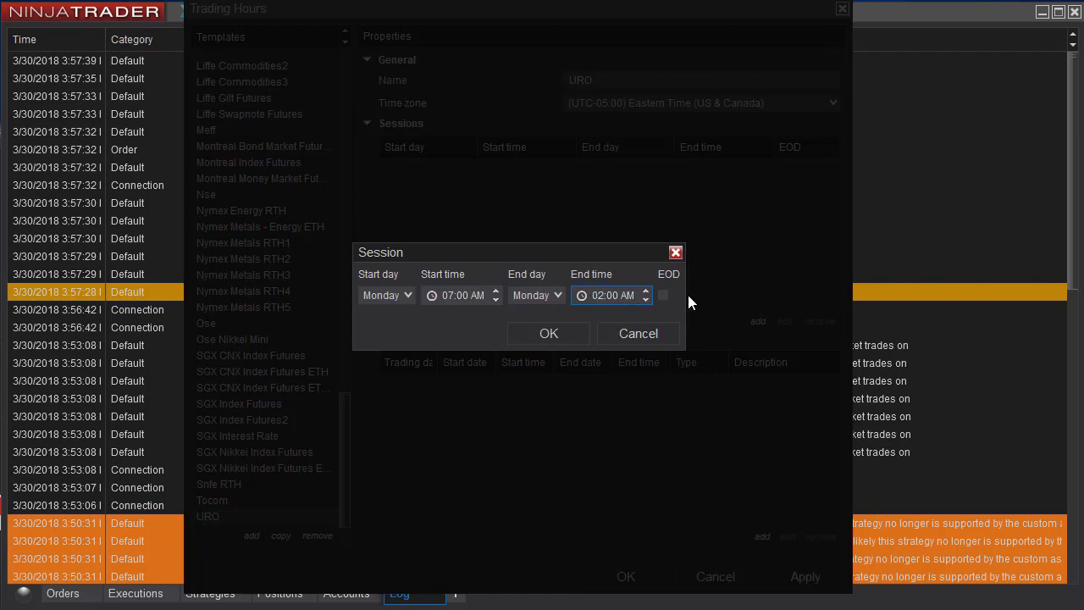
click(645, 298)
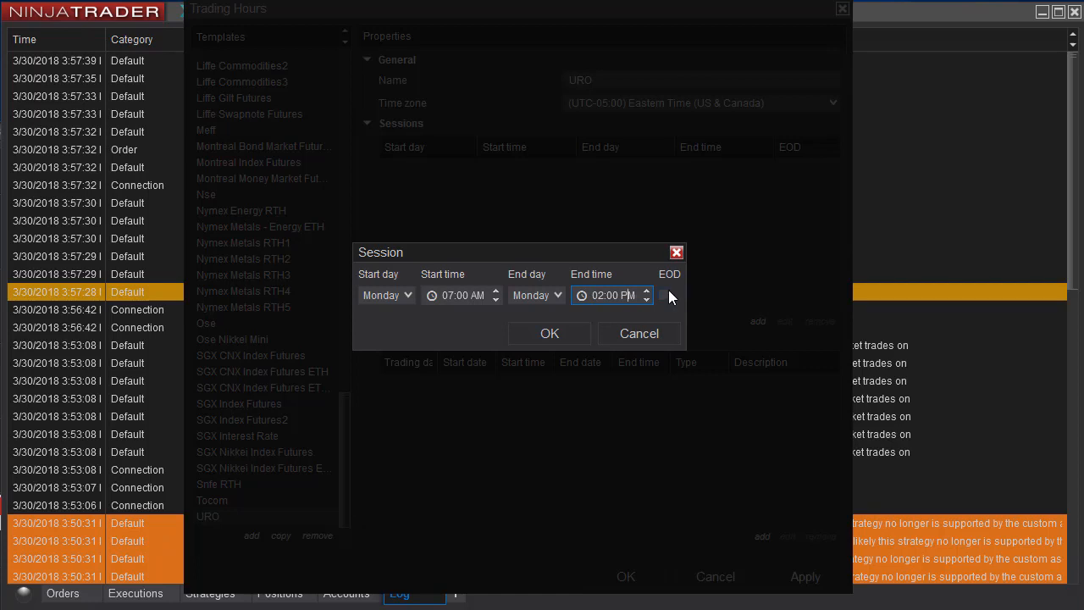
click(548, 332)
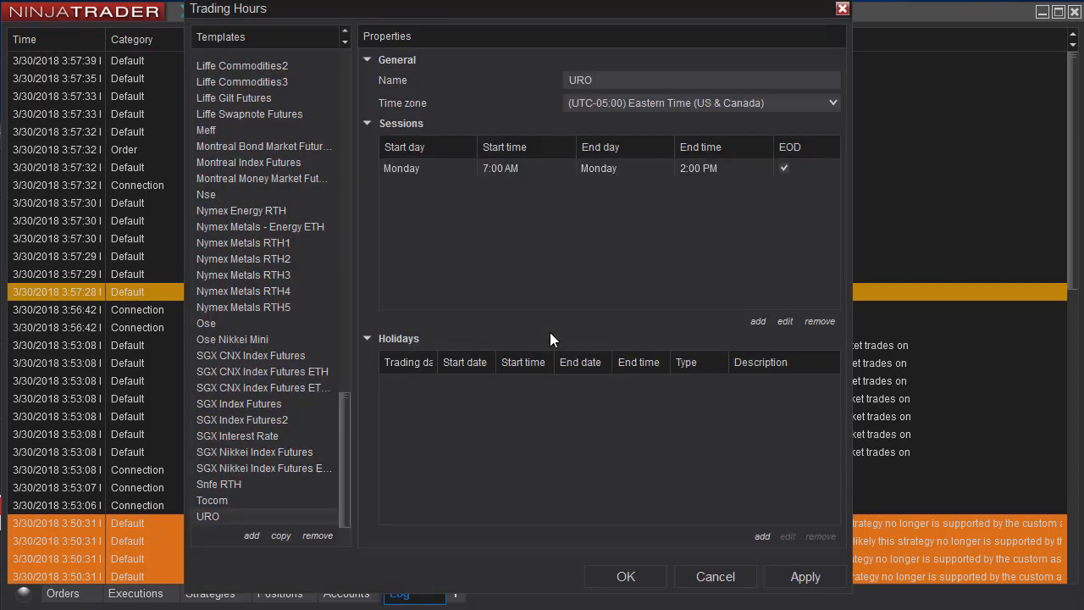
mouse_move(686, 166)
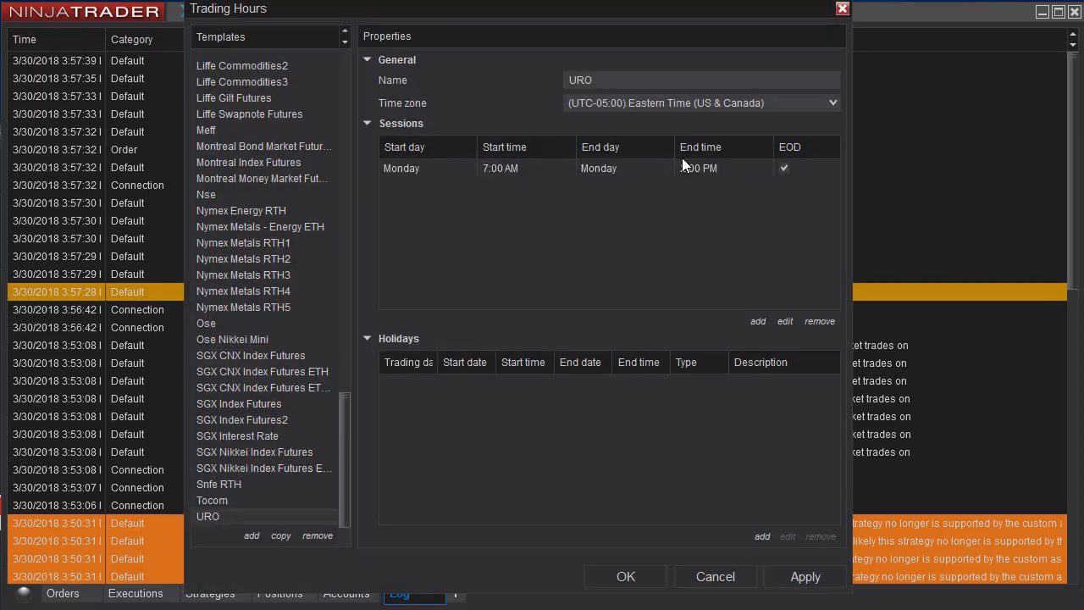
- Add a Tuesday 7:00 AM–2:00 PM end-of-day session to URO
click(756, 322)
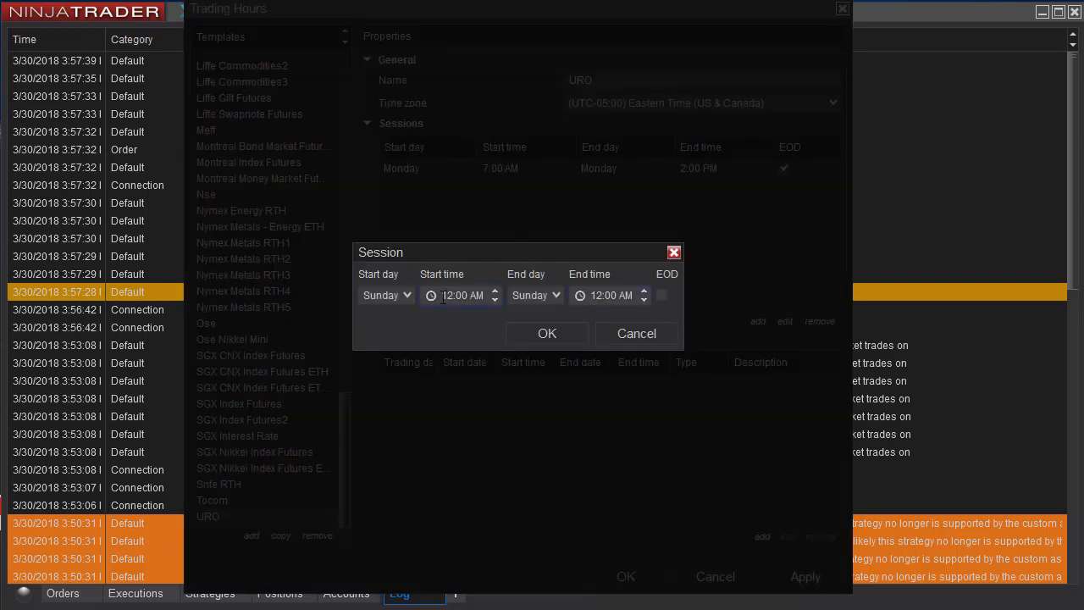
click(386, 295)
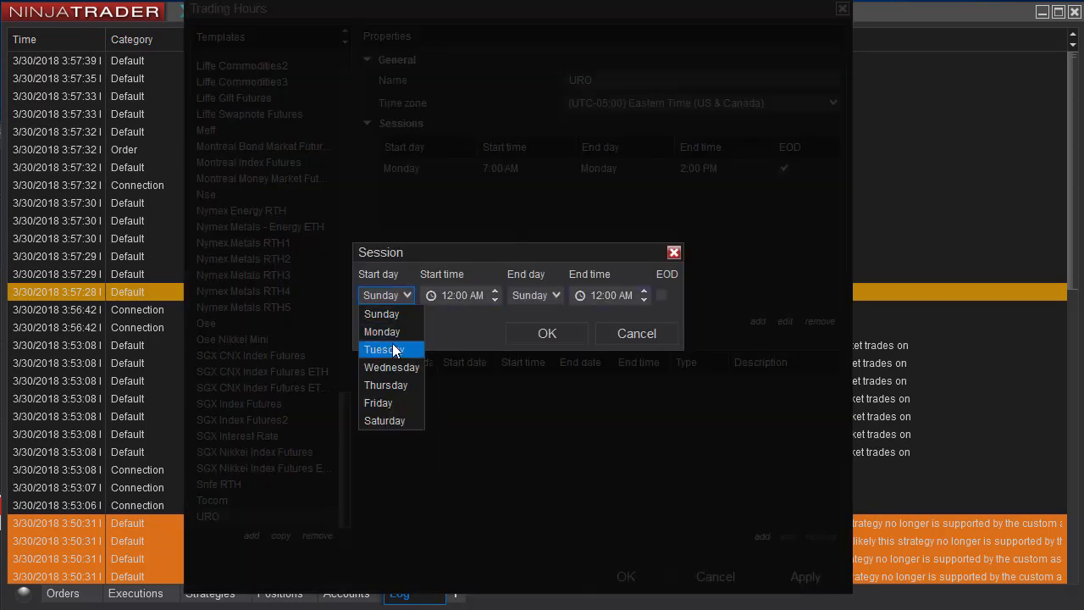
click(382, 349)
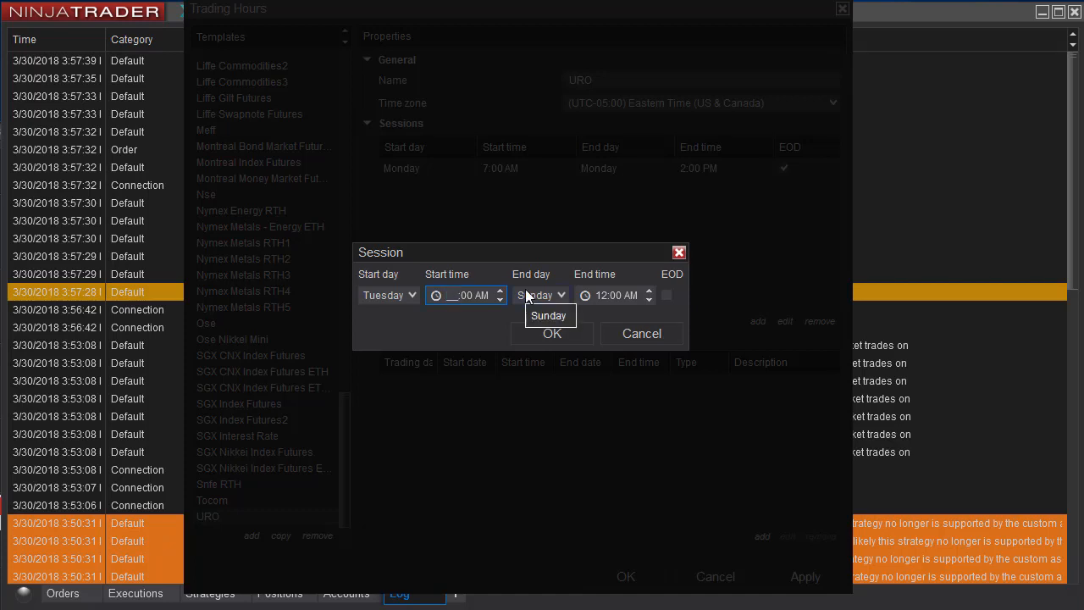
click(542, 294)
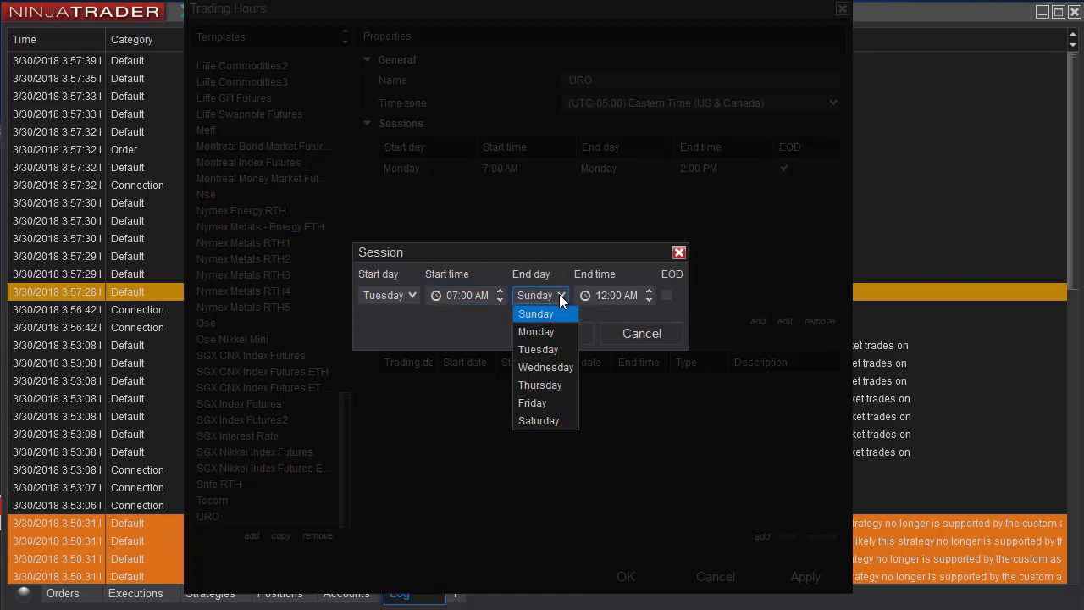
click(539, 349)
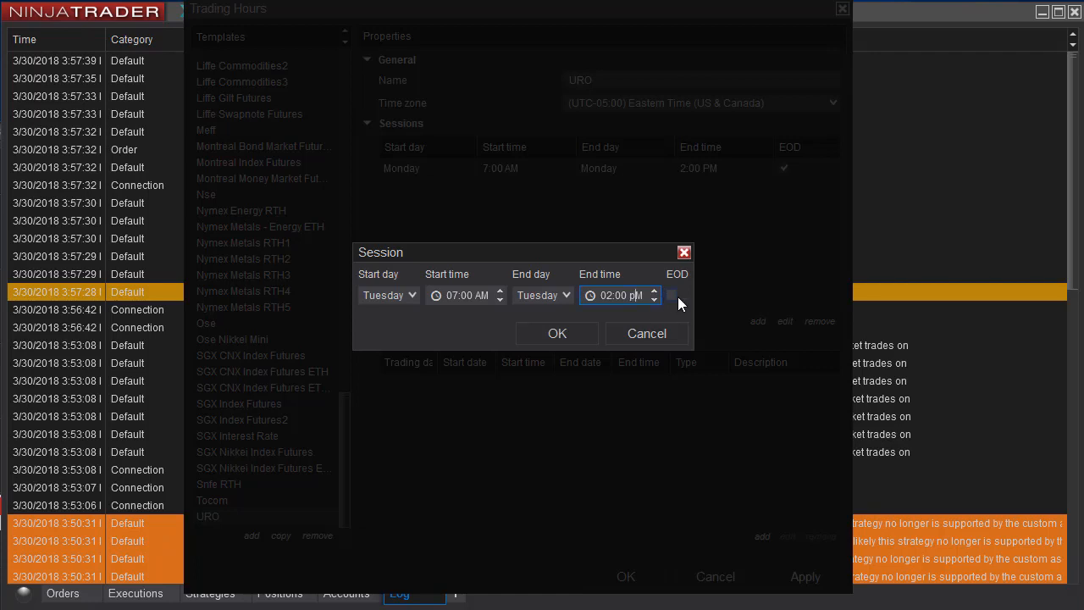
click(555, 332)
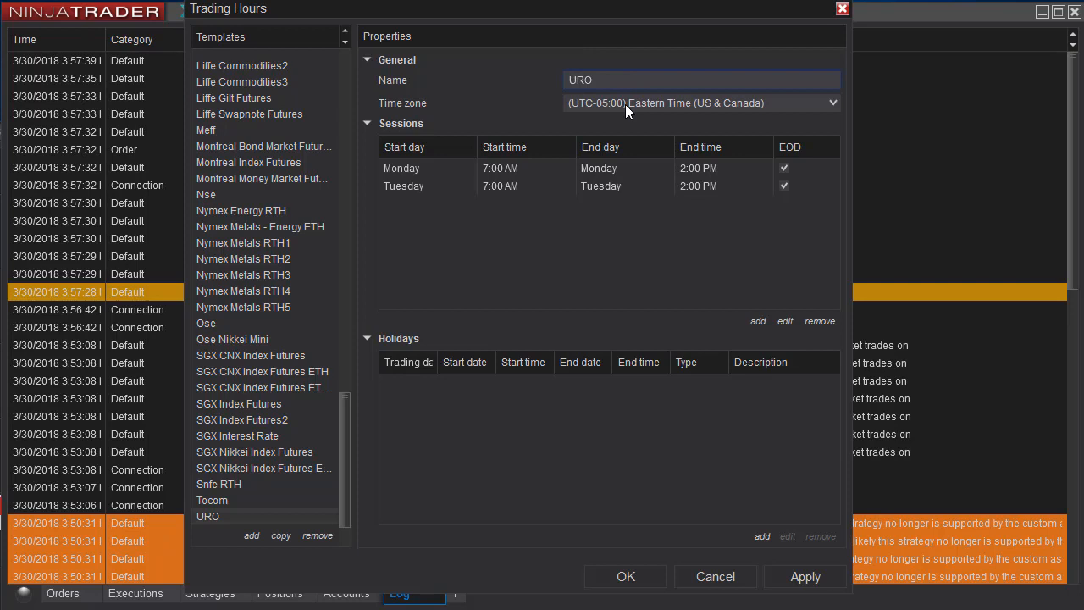
mouse_move(968, 363)
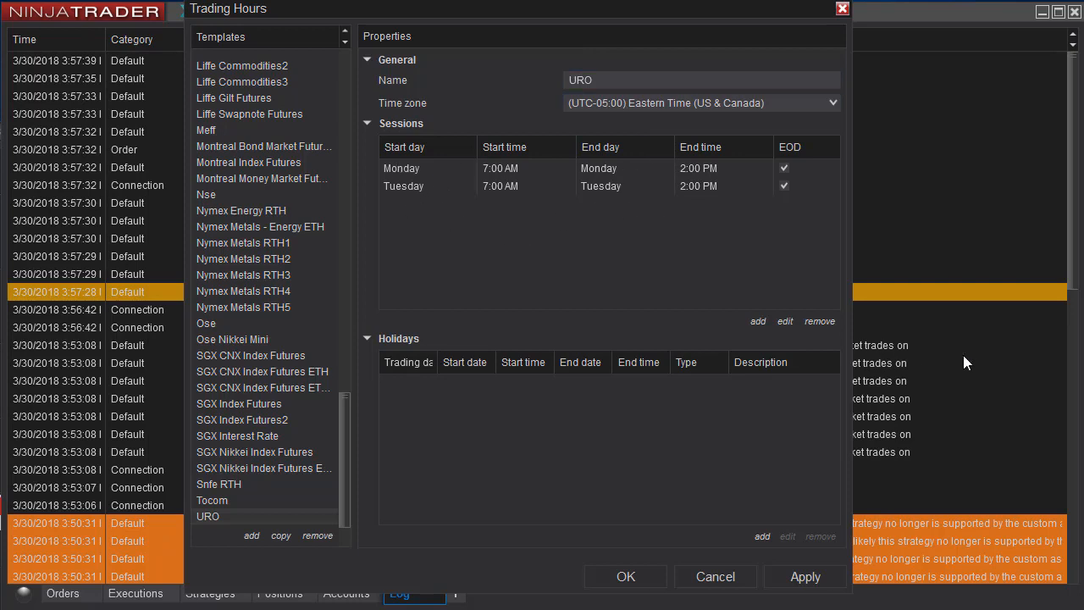
mouse_move(757, 322)
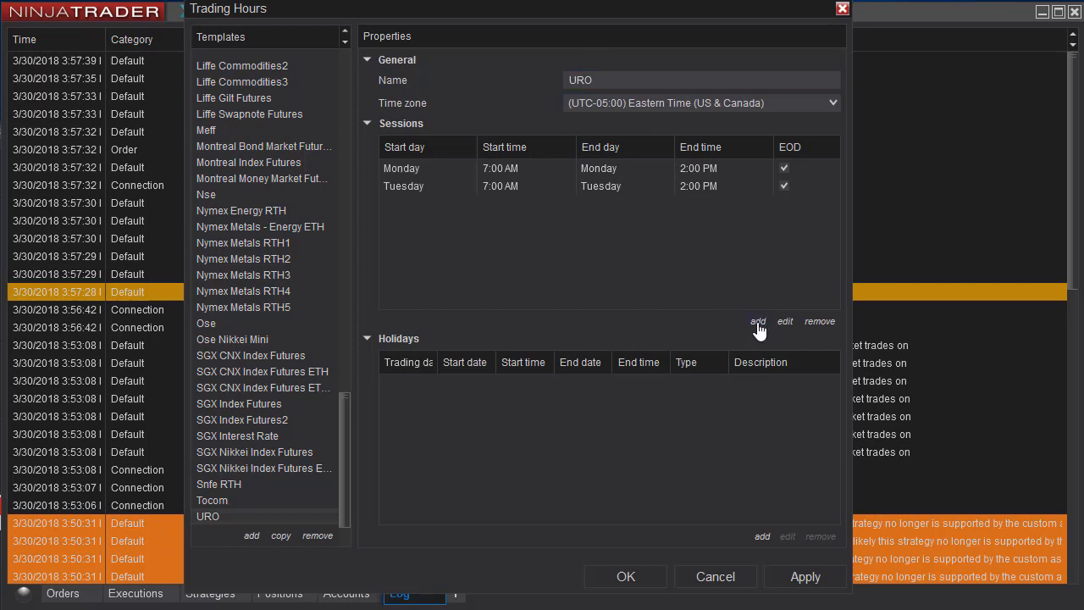
- Add a Wednesday 7:00 AM–2:00 PM end-of-day session and begin the next one
click(757, 321)
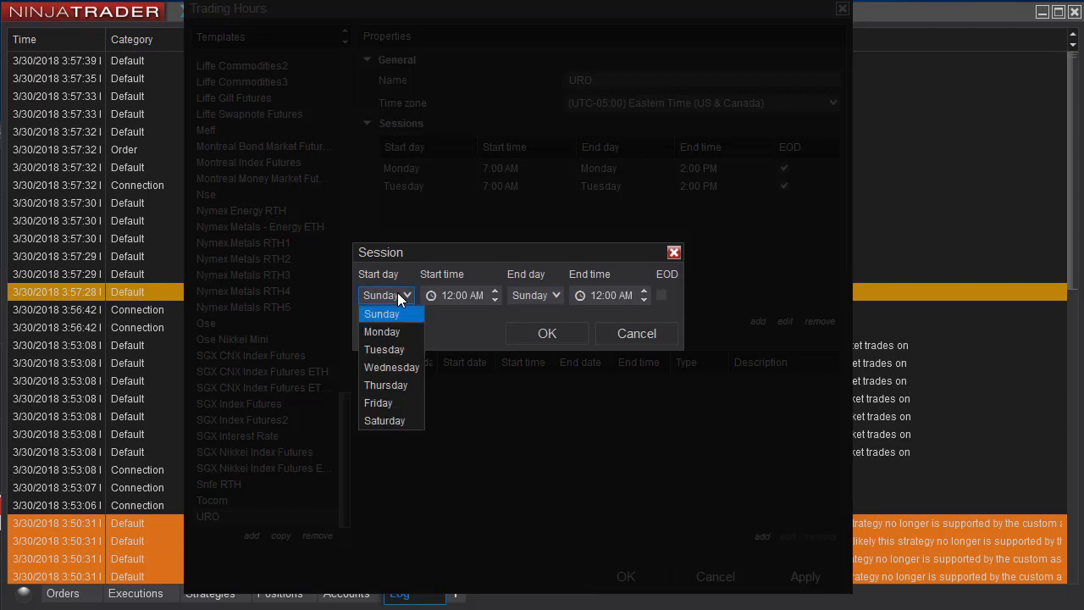
click(391, 366)
text(_7)
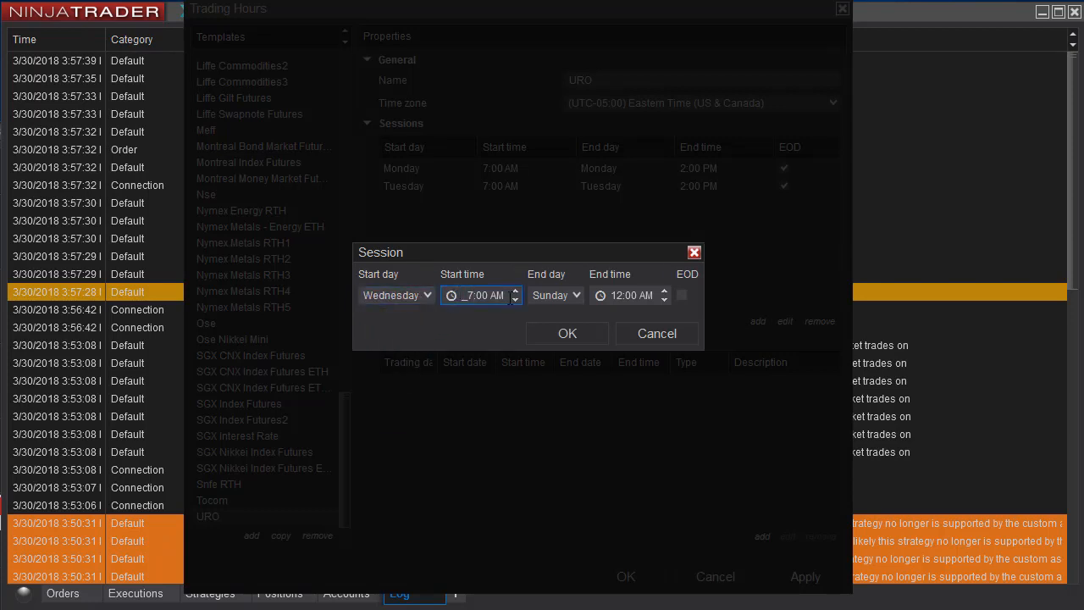
click(556, 295)
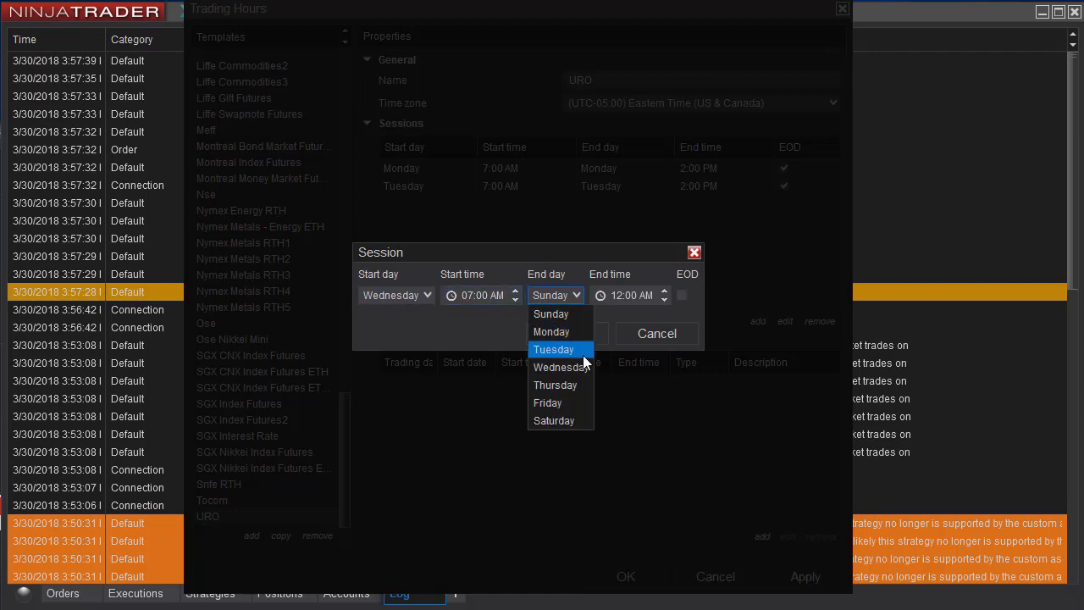
click(559, 366)
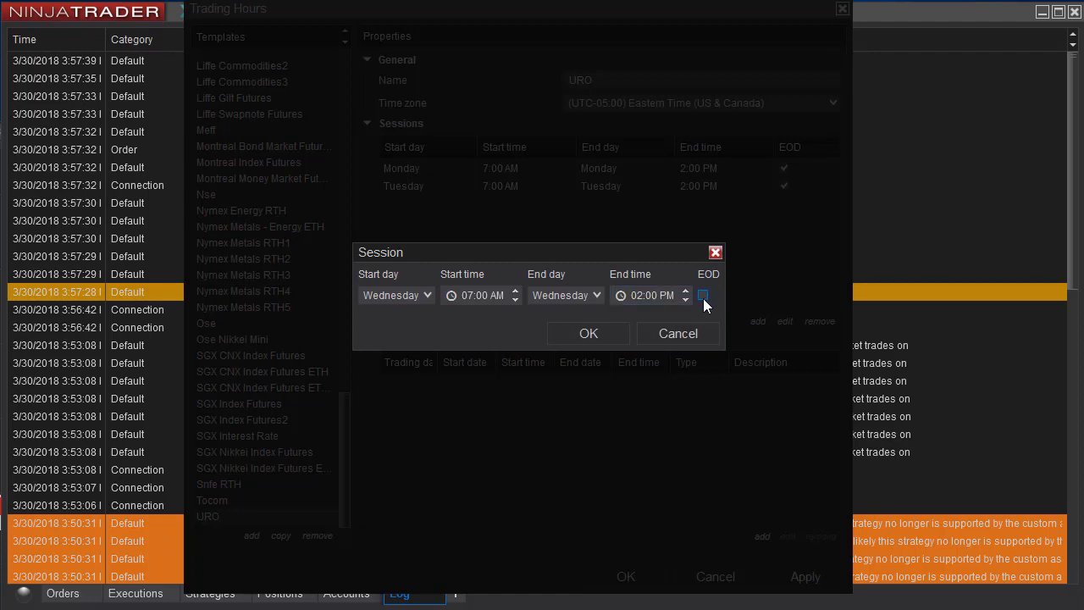
click(587, 332)
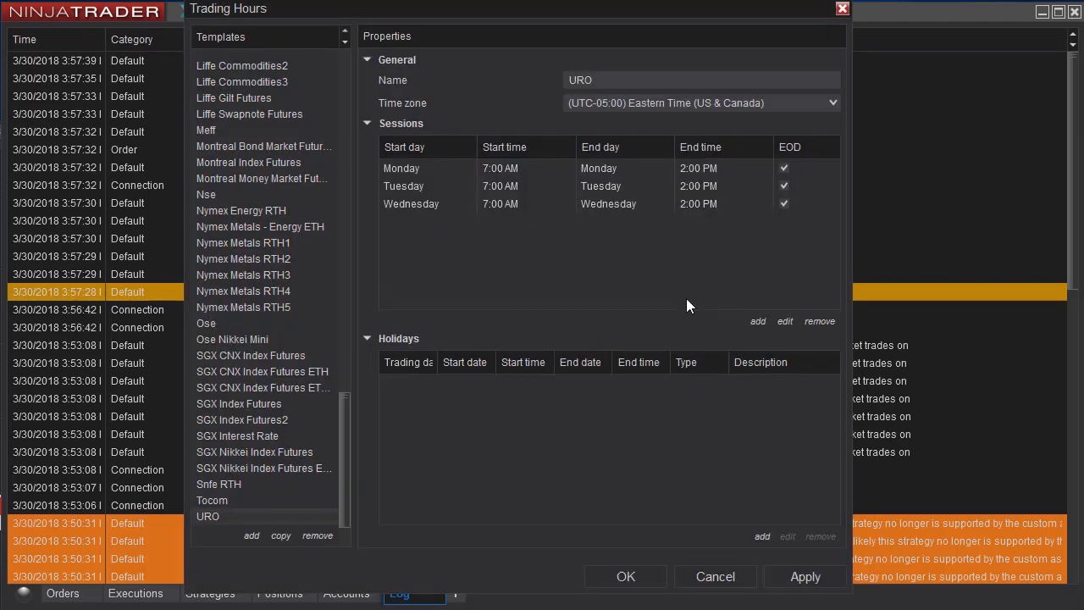
click(757, 322)
text(07:00 pM)
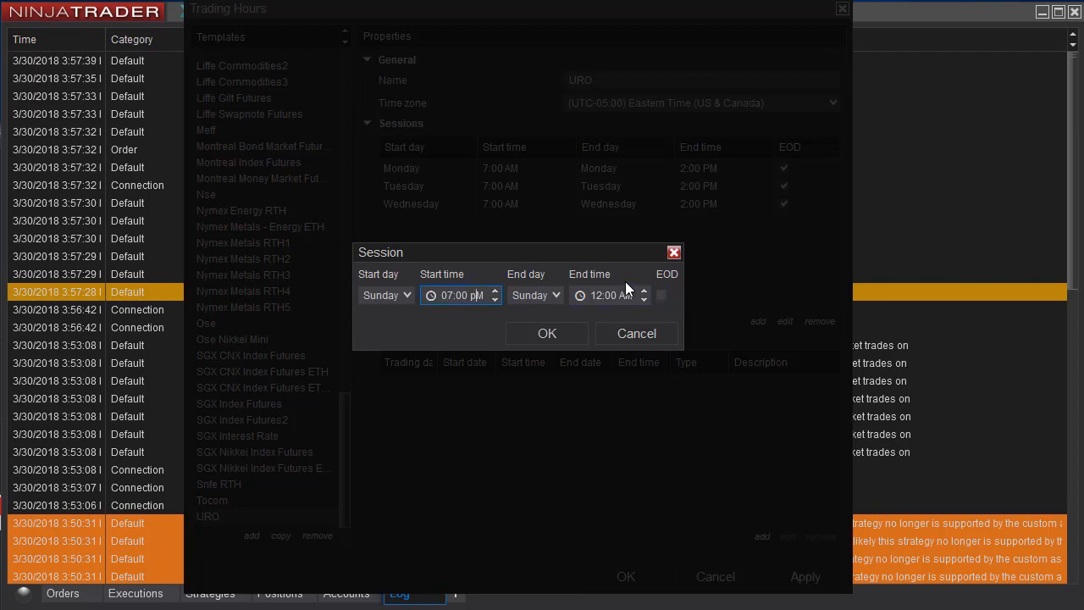
- Add a Thursday end-of-day session, fixing the start time to 07:00 AM after the error
click(535, 295)
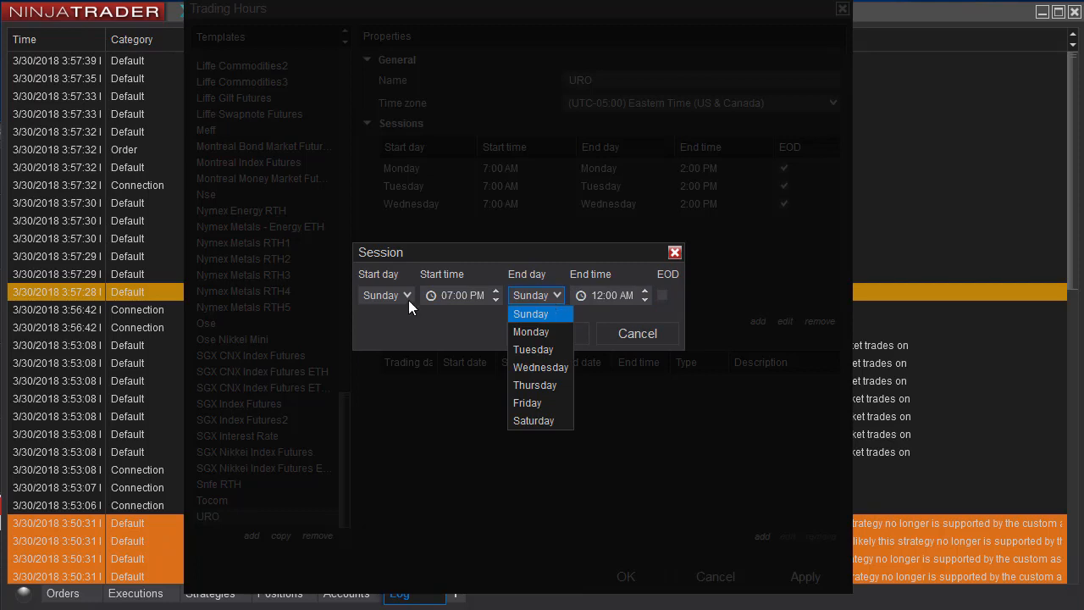
click(535, 384)
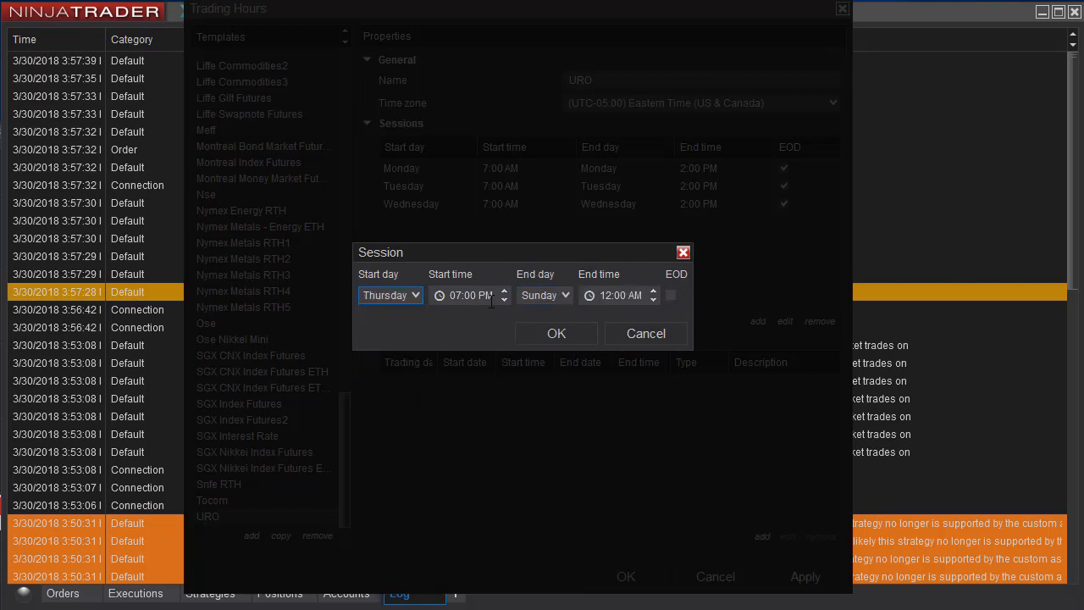
click(548, 294)
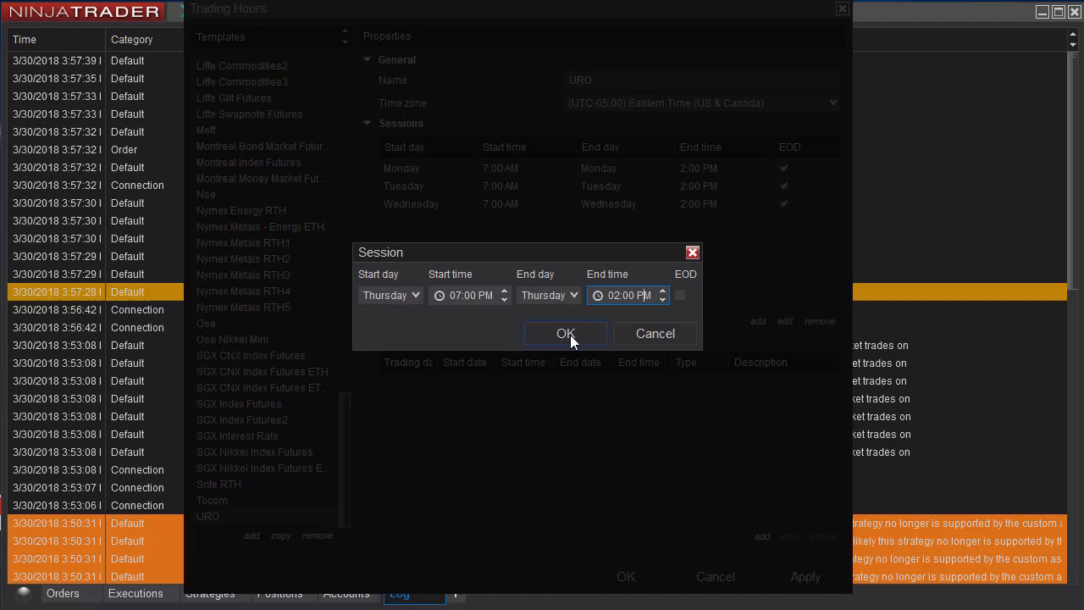
click(679, 295)
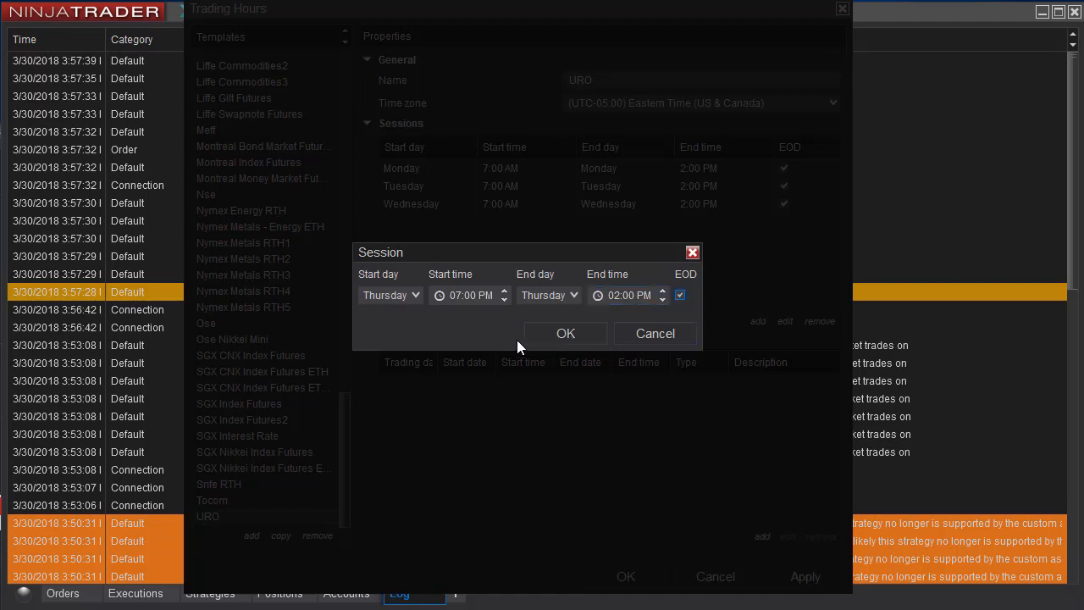
click(565, 332)
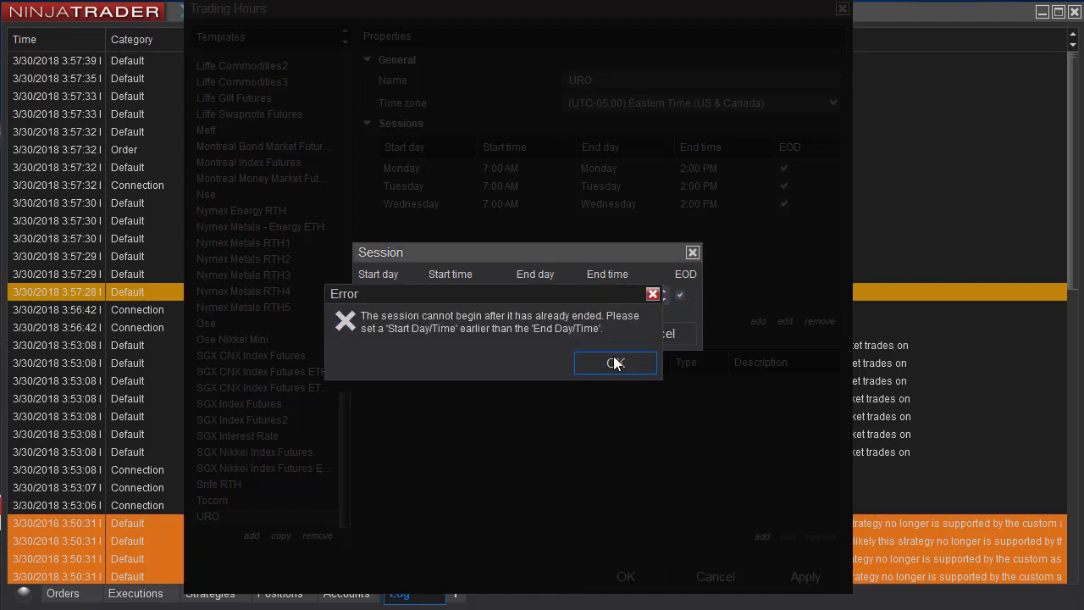
click(616, 362)
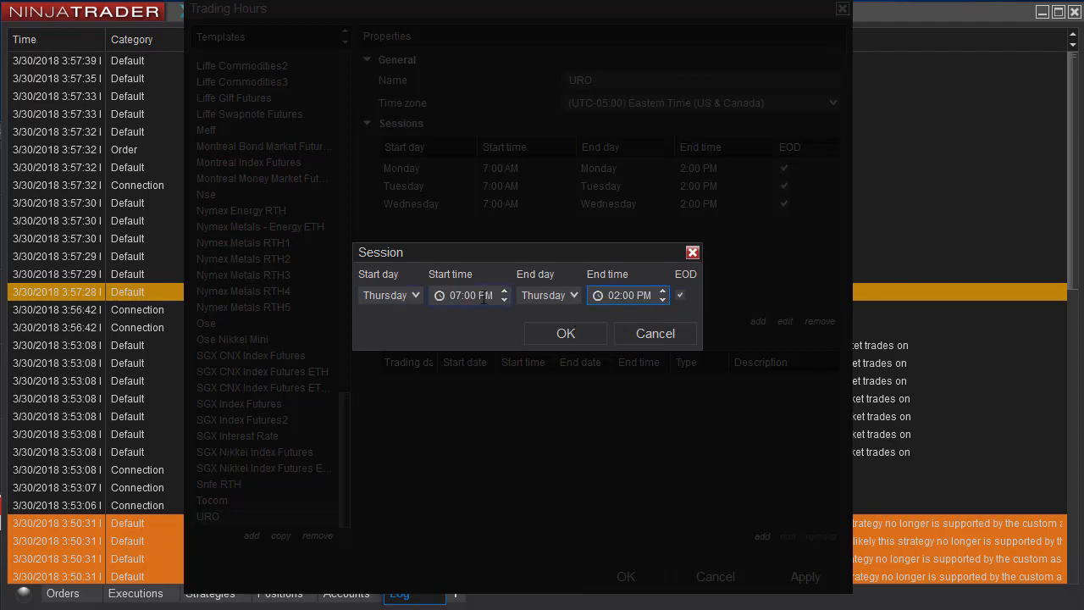
click(503, 298)
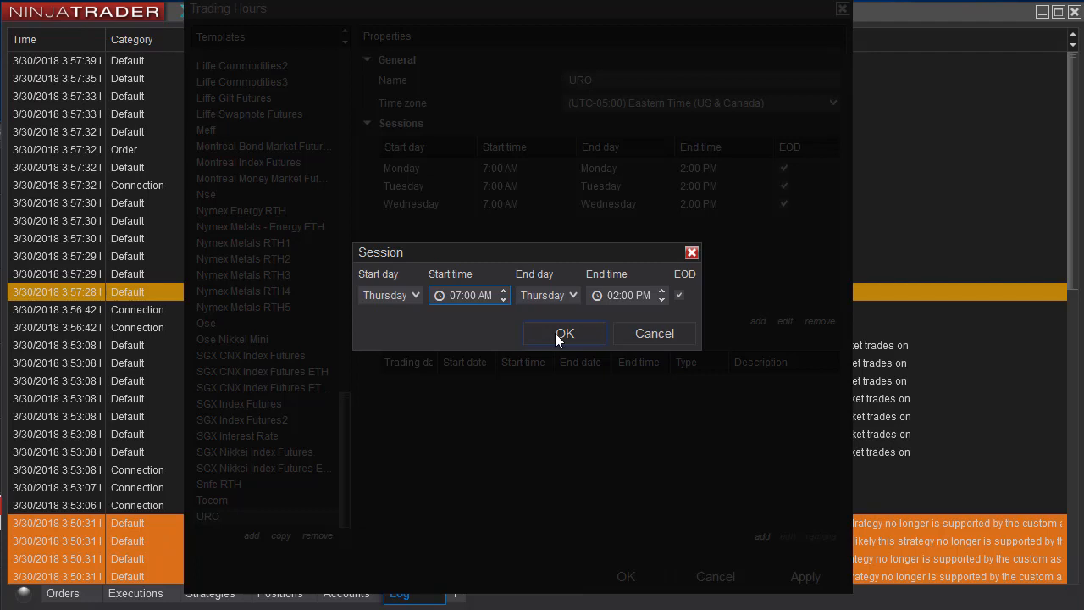
click(564, 331)
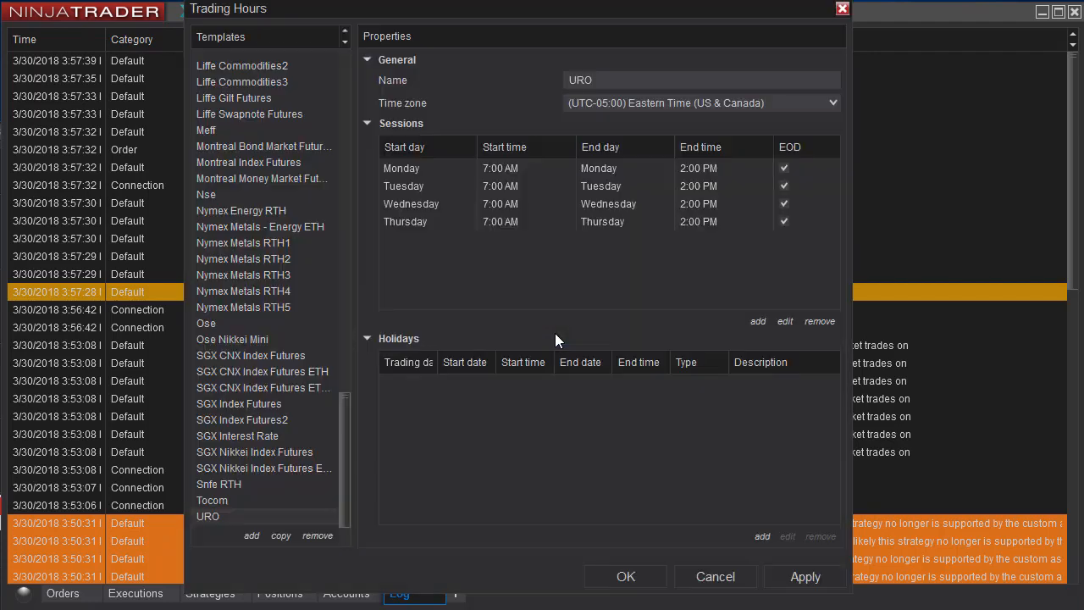
mouse_move(789, 259)
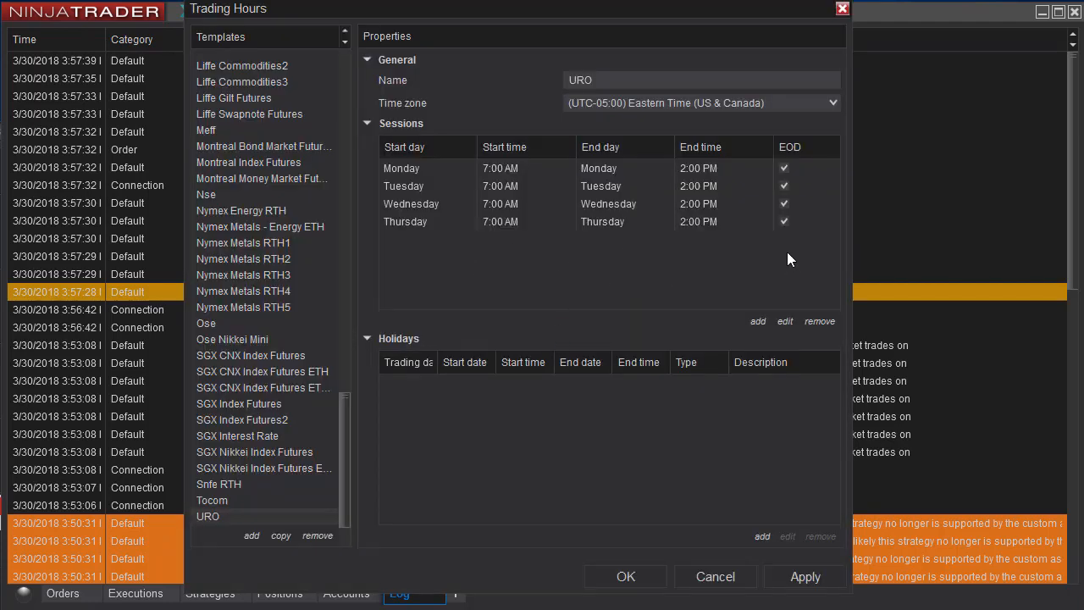
mouse_move(654, 288)
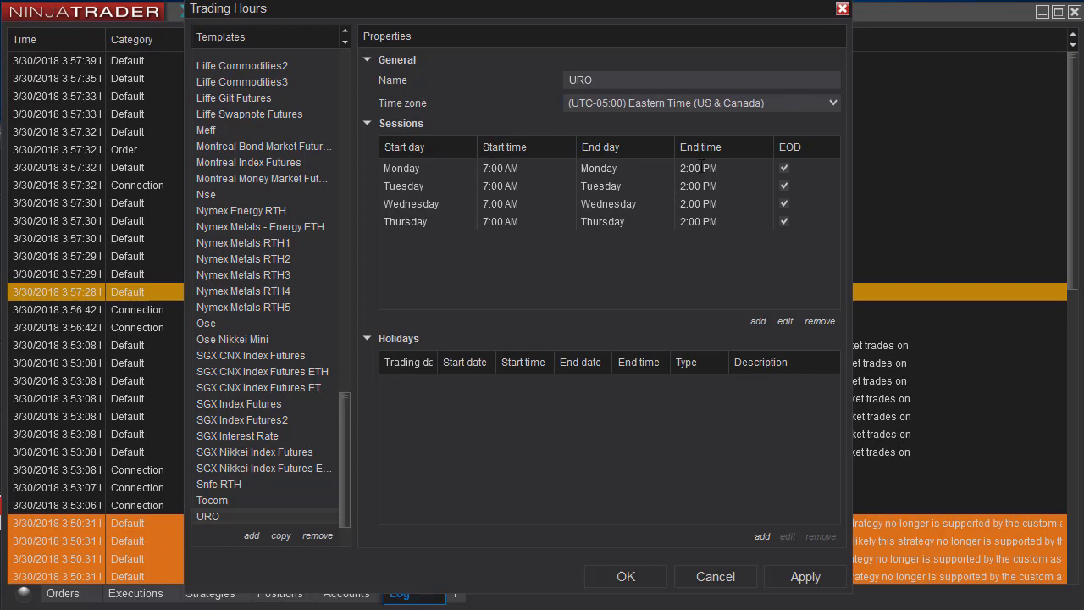
- Add a Friday 7:00 AM–02:00 PM session, completing URO's Monday–Friday week
click(757, 322)
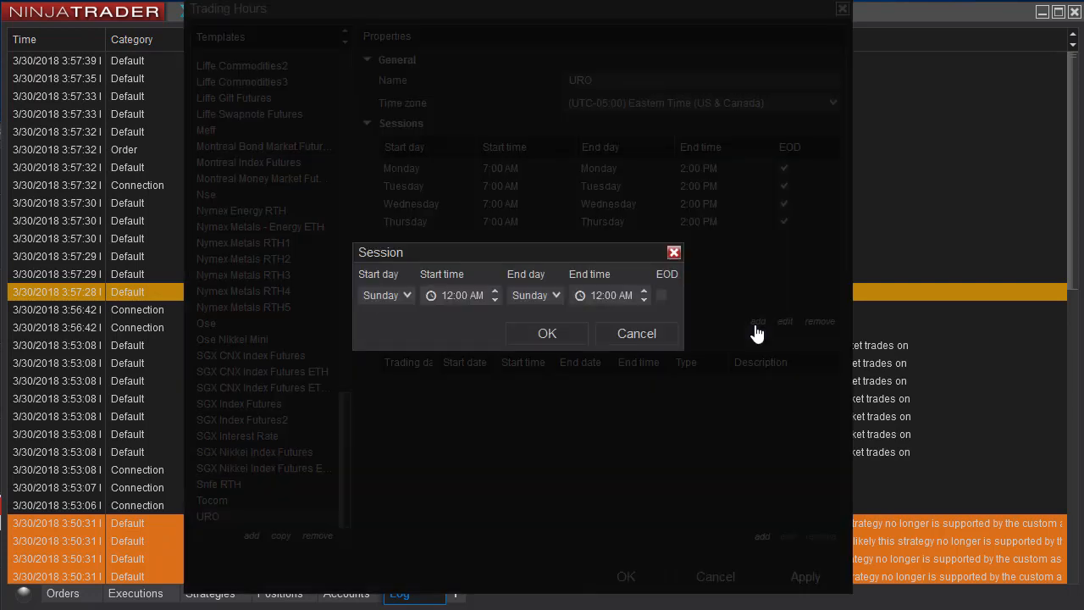
click(386, 294)
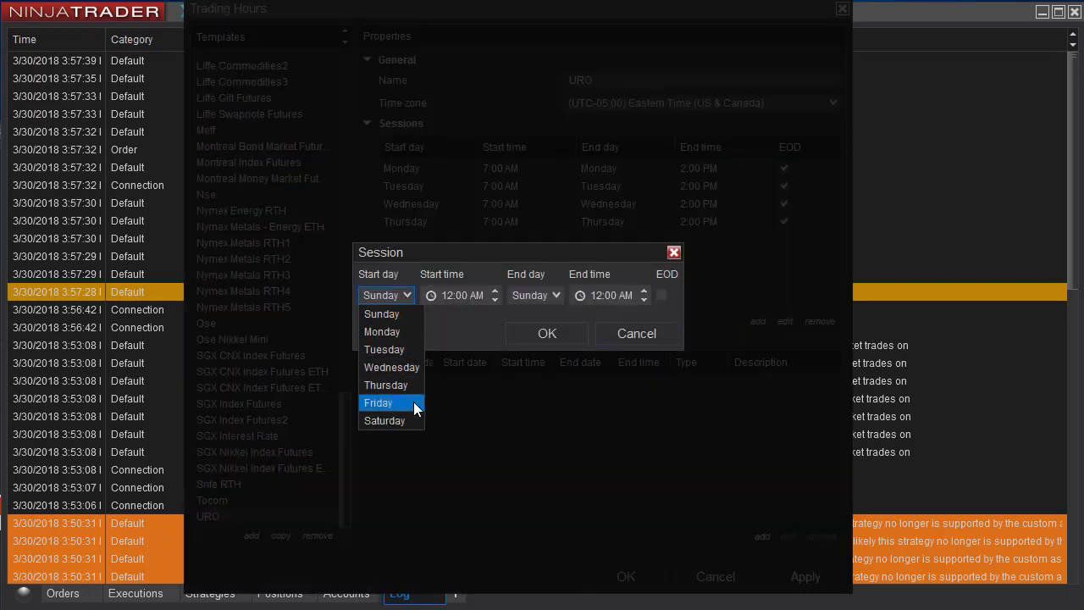
click(379, 403)
text(_7)
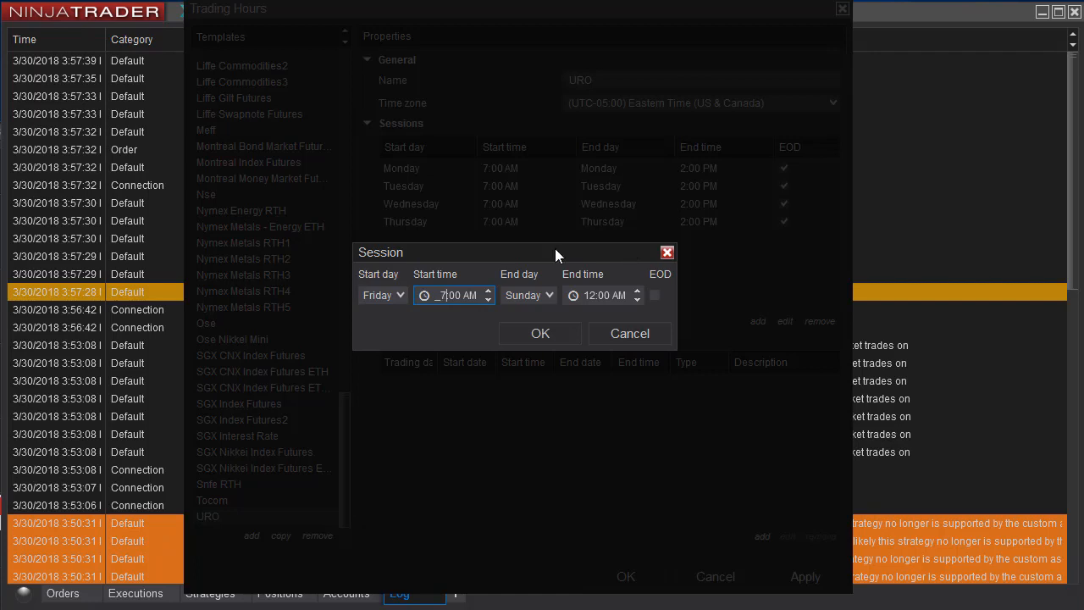
click(528, 295)
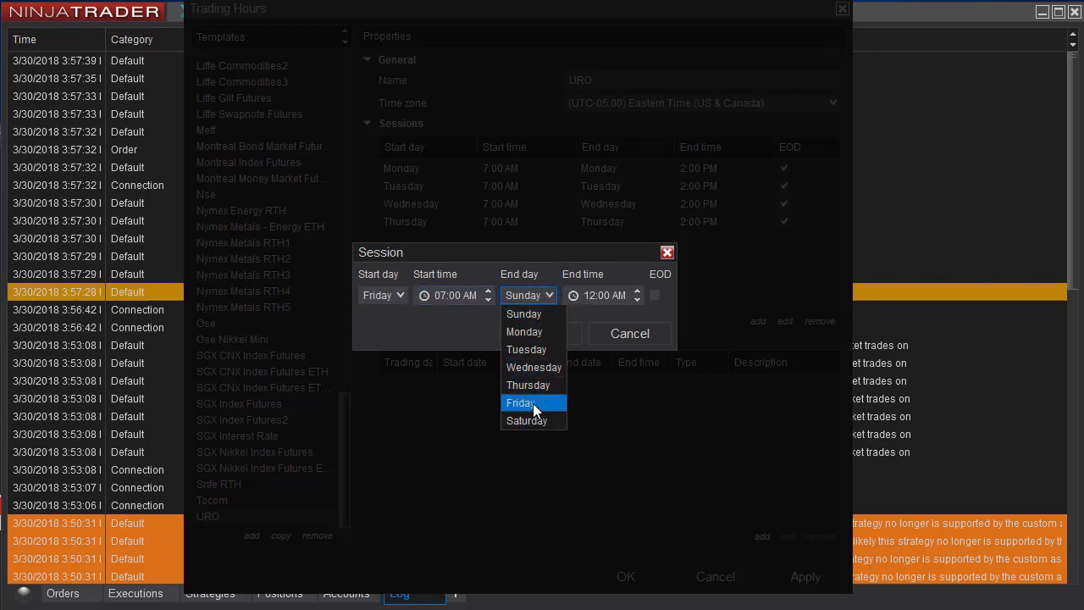
click(521, 403)
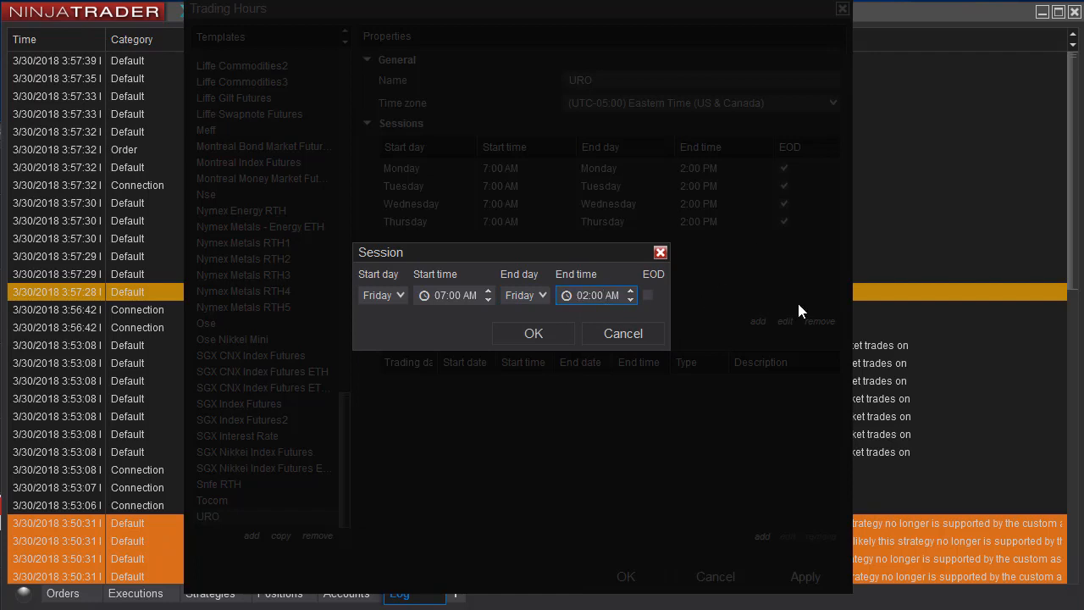
click(630, 291)
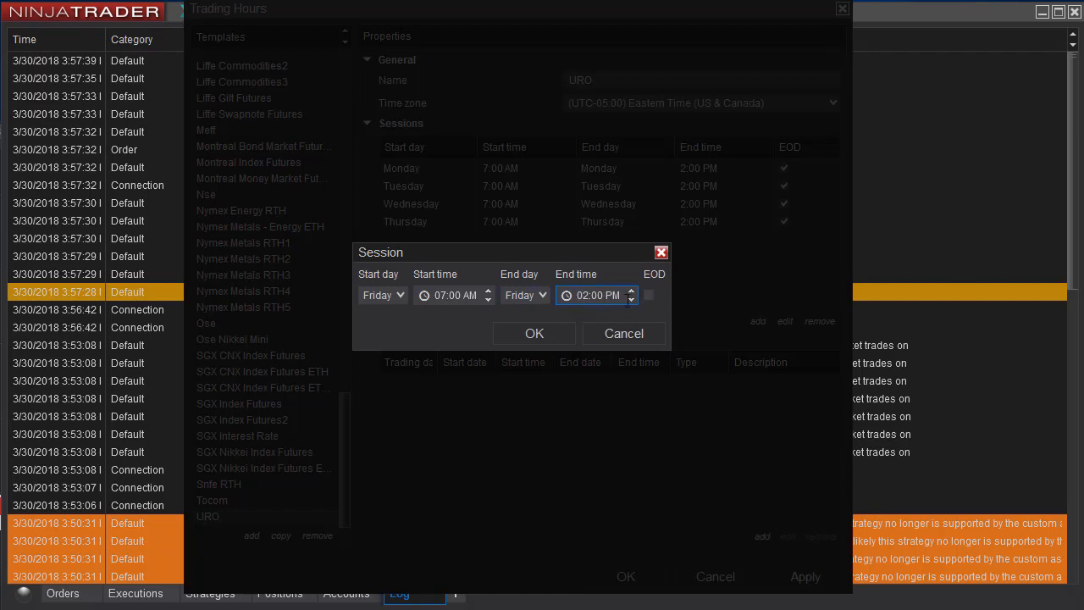
click(535, 331)
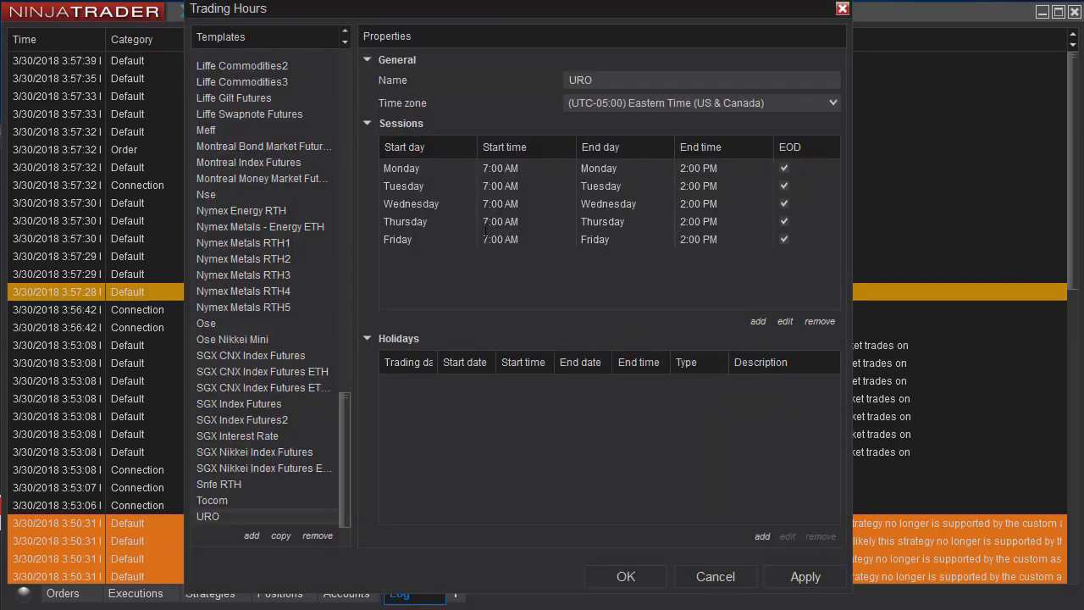
mouse_move(674, 168)
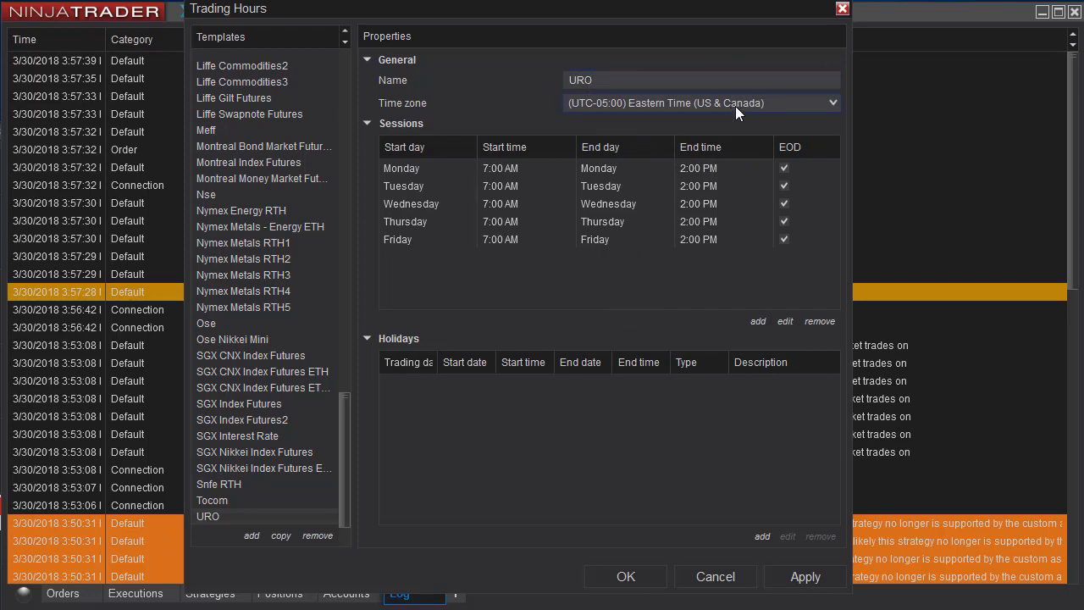
mouse_move(247, 461)
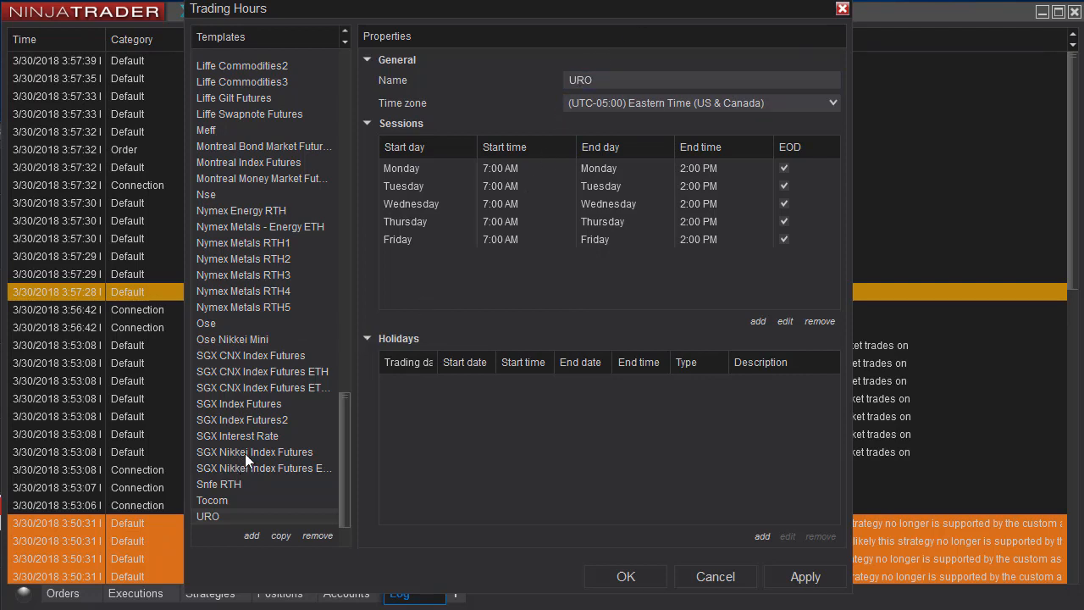
mouse_move(748, 301)
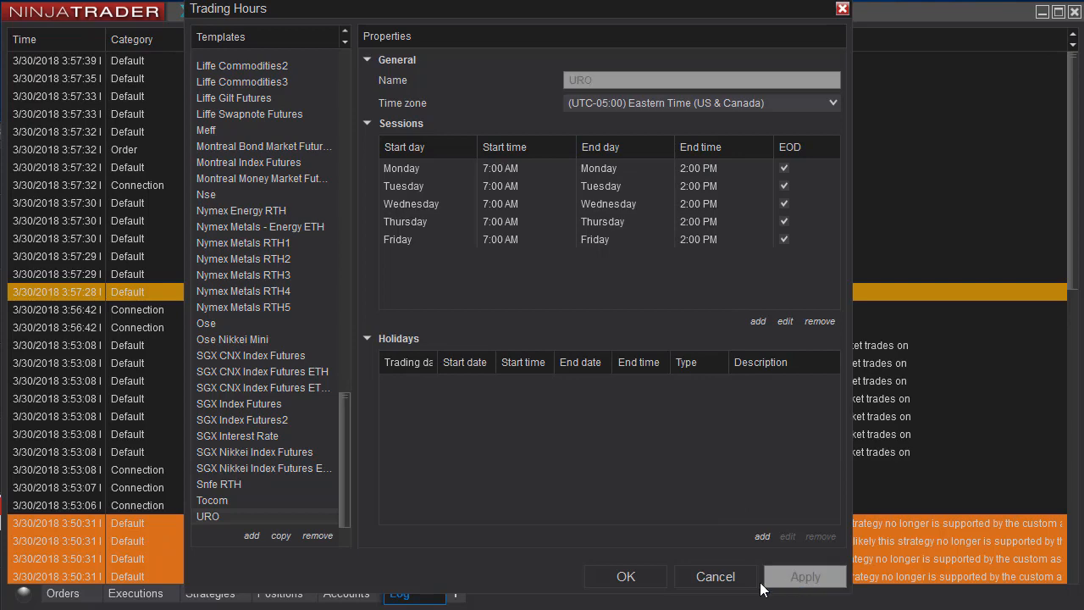
- Confirm the Trading Hours window and start a new chart with instrument CL ##-##
click(714, 576)
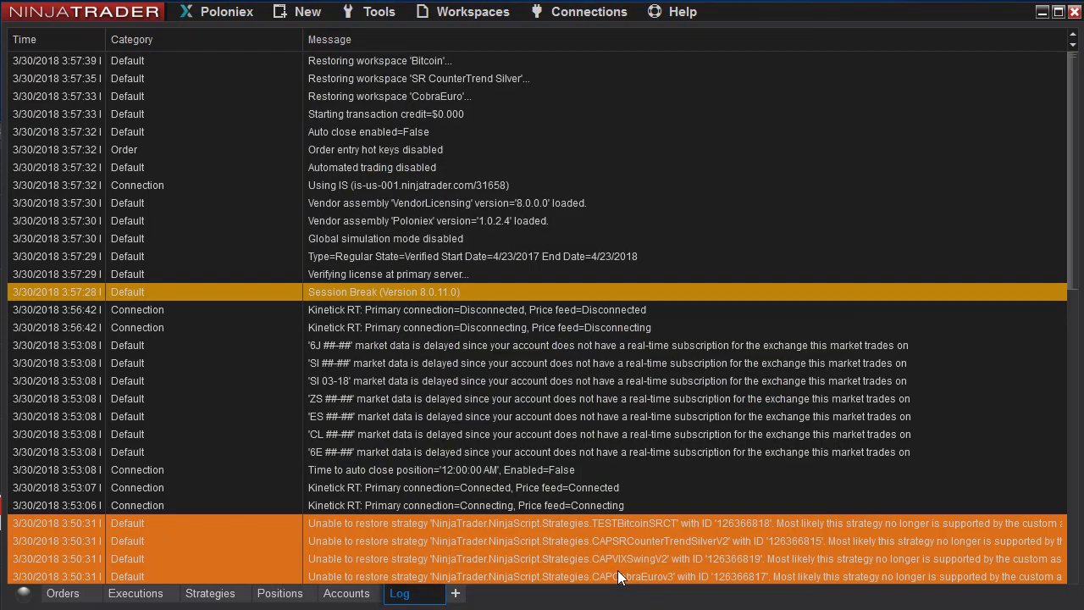
mouse_move(301, 10)
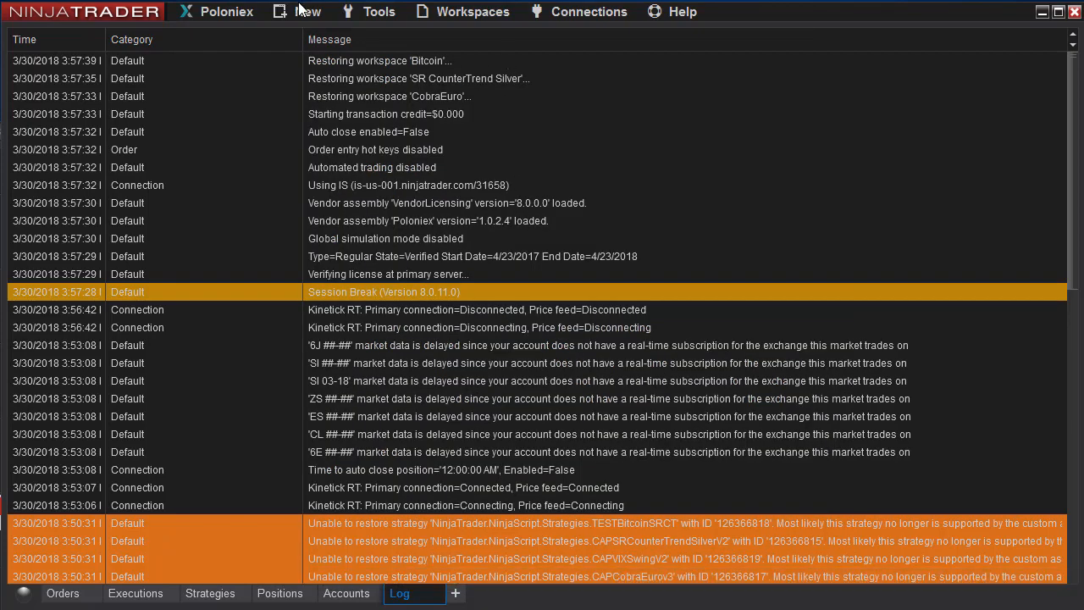
click(309, 10)
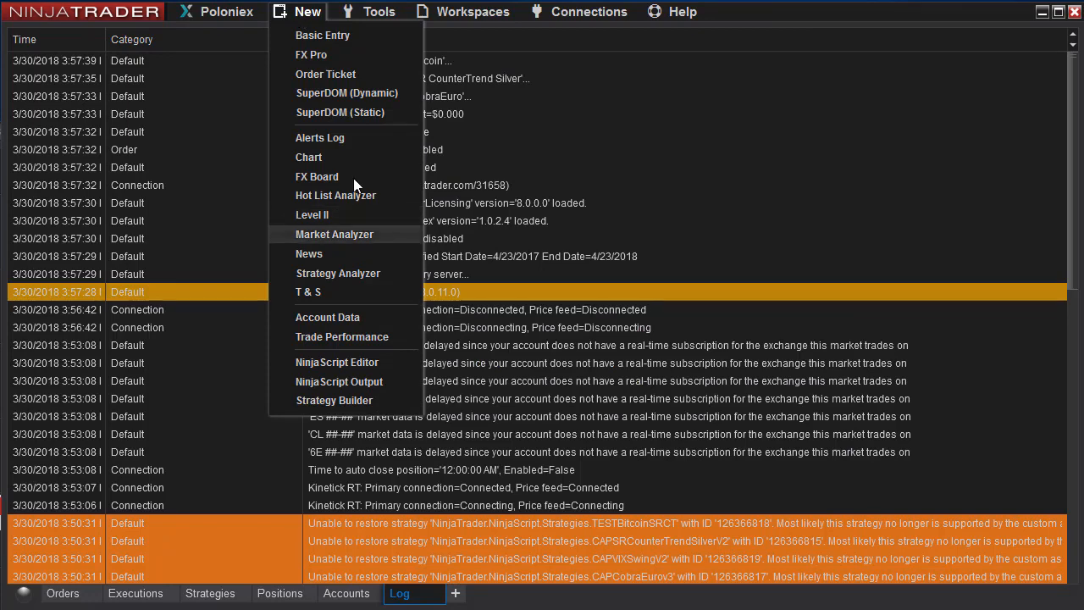
mouse_move(330, 161)
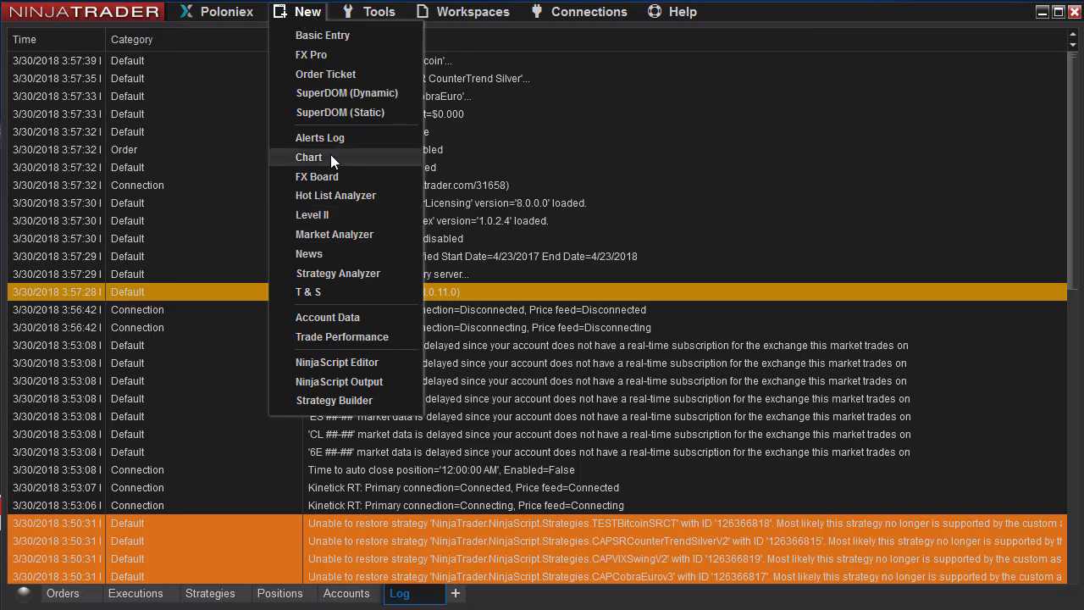
click(309, 155)
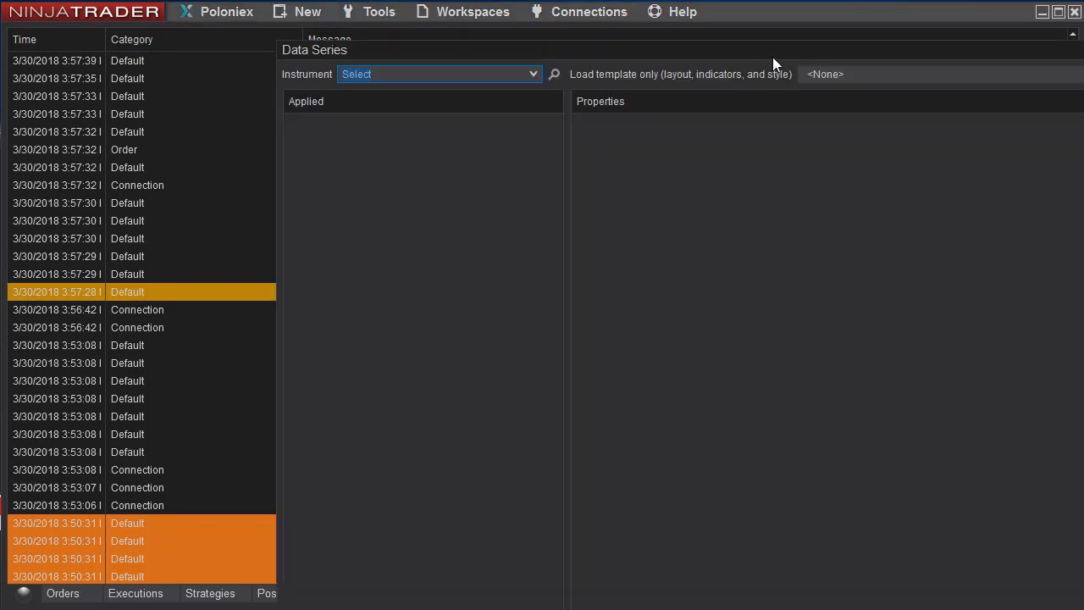
text(CL)
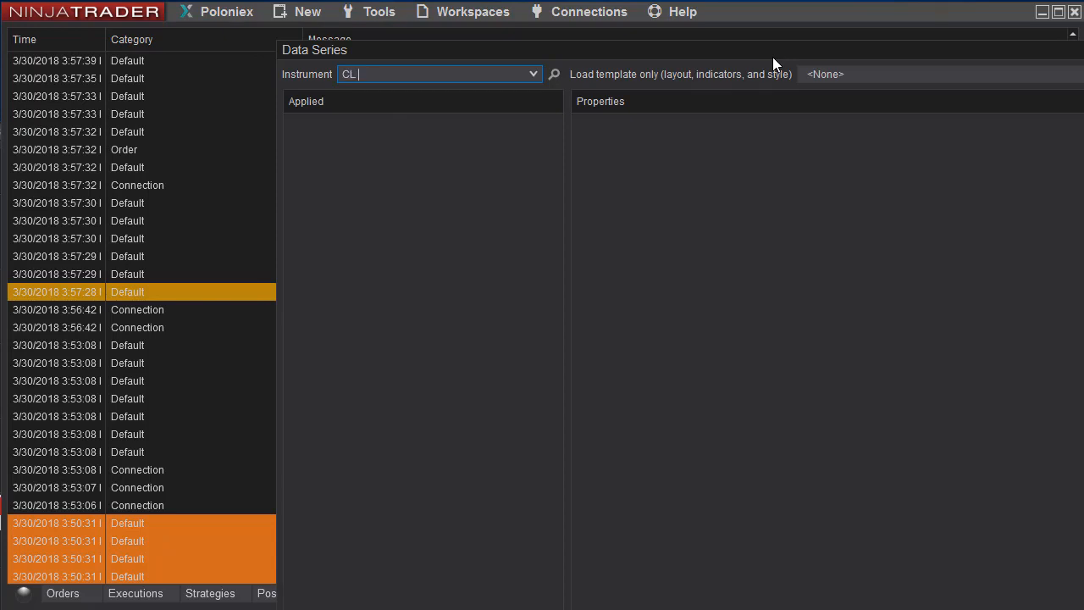
text(##-##)
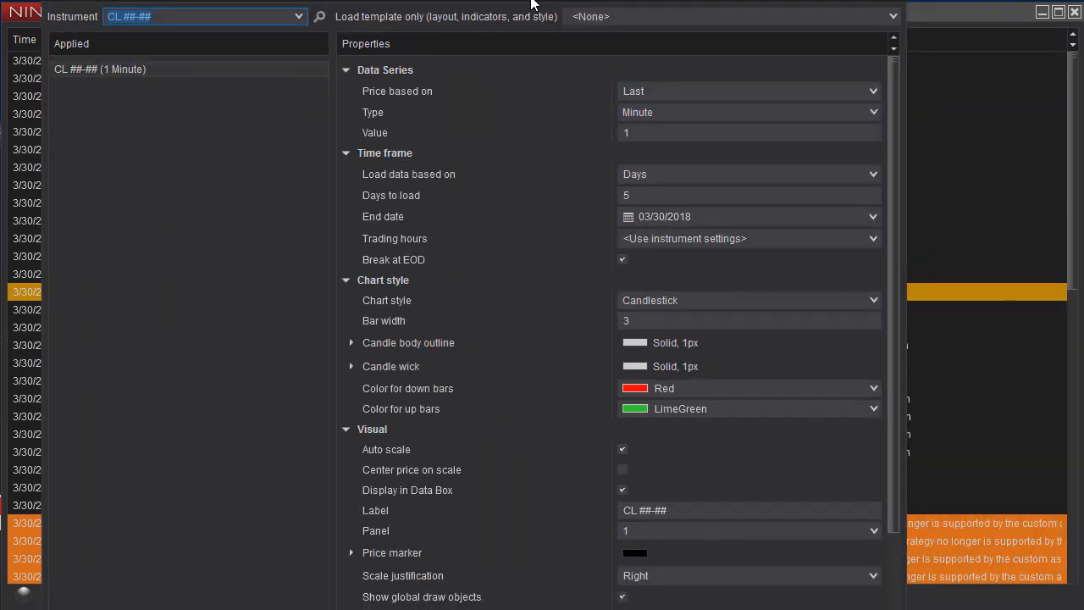
mouse_move(701, 10)
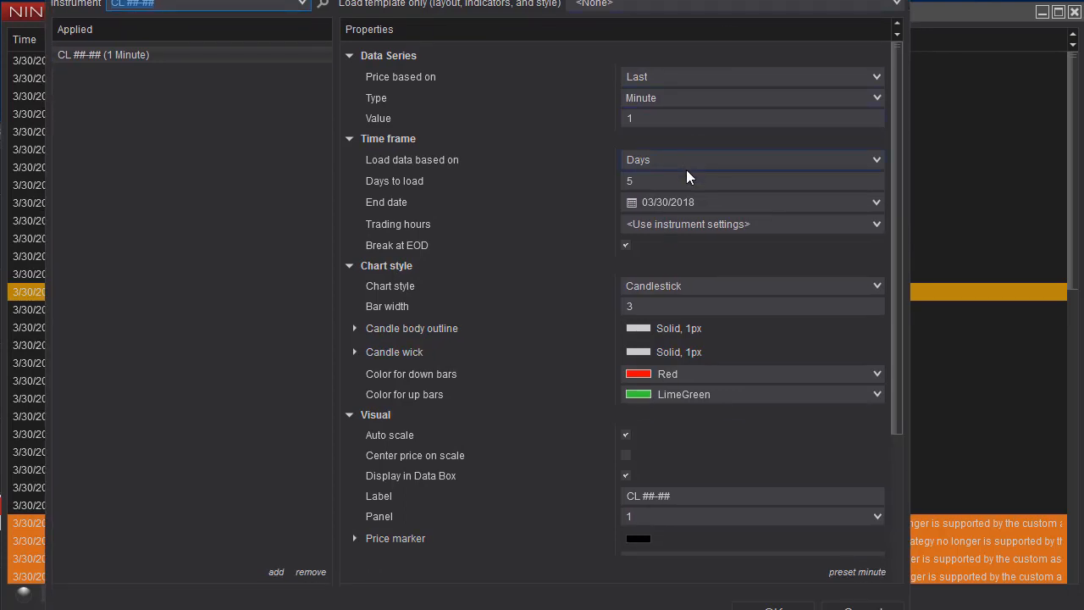
mouse_move(779, 296)
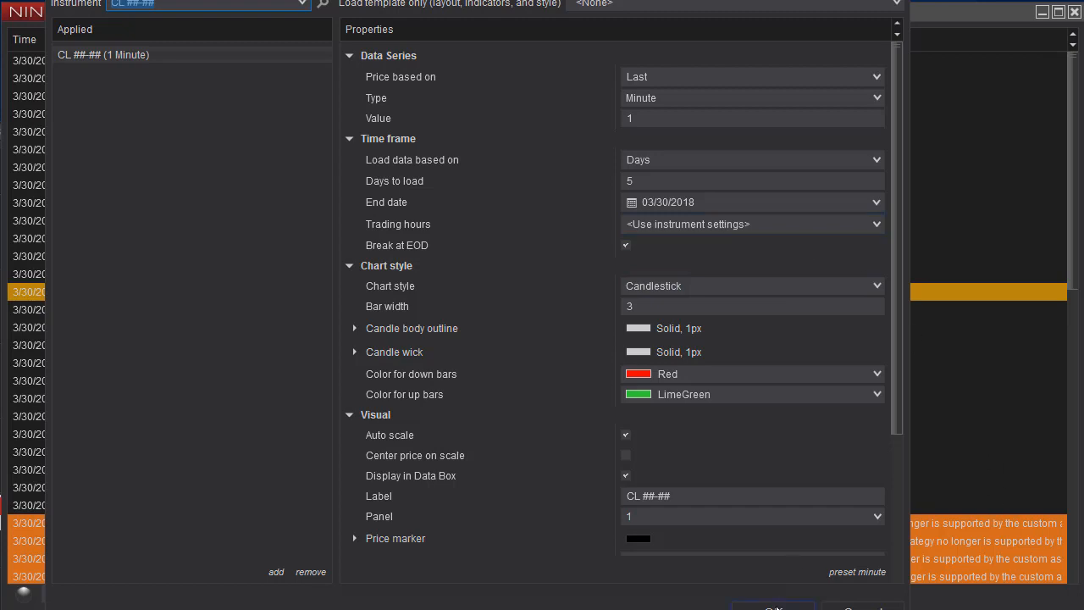
- Create the CL ##-## chart and switch it to 15 Minute bars
click(772, 606)
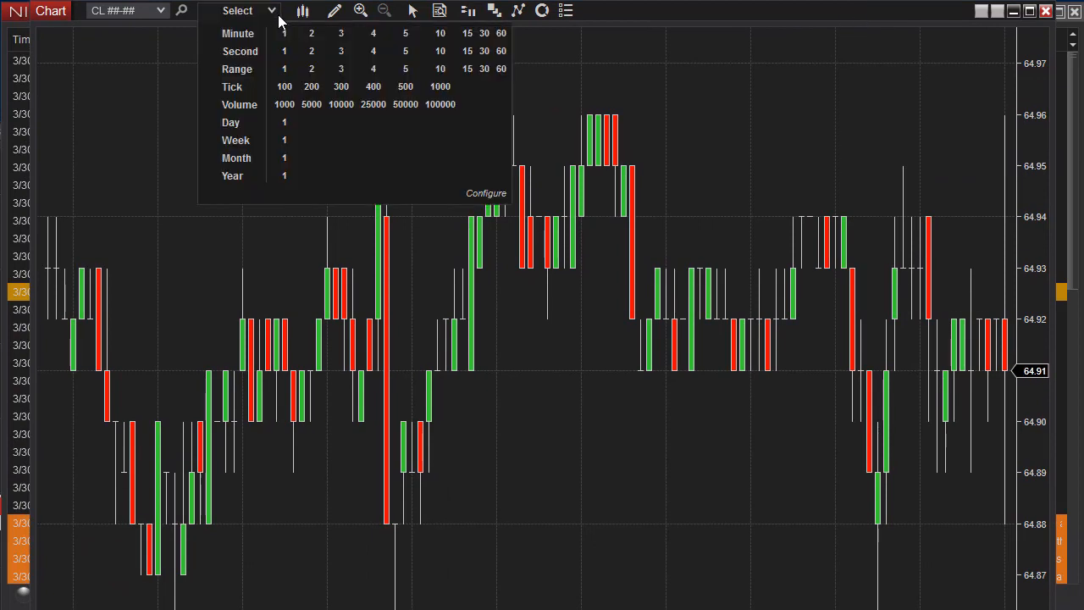
mouse_move(467, 34)
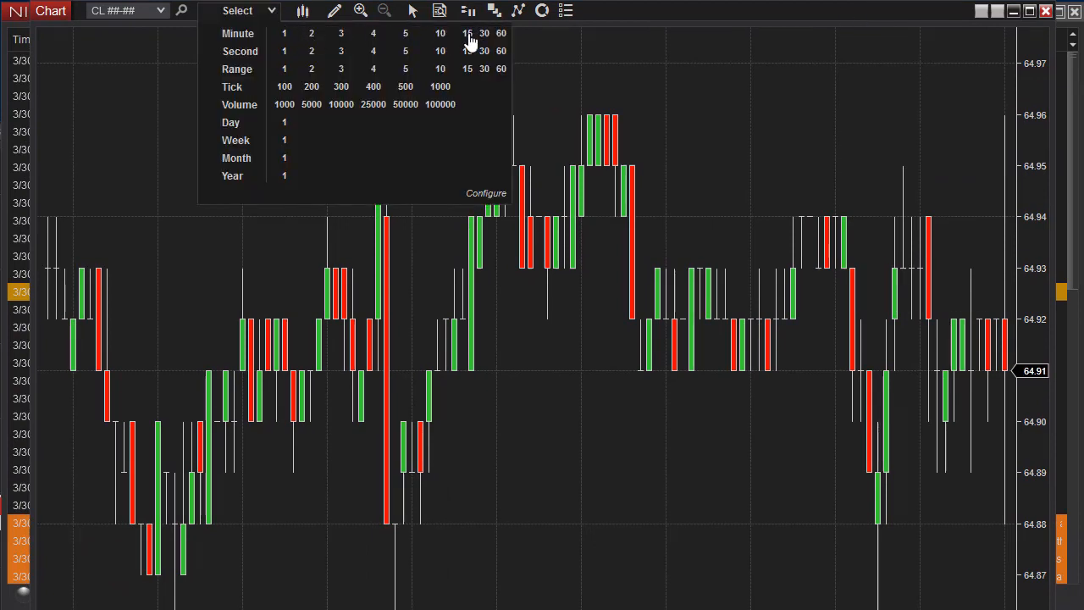
click(467, 34)
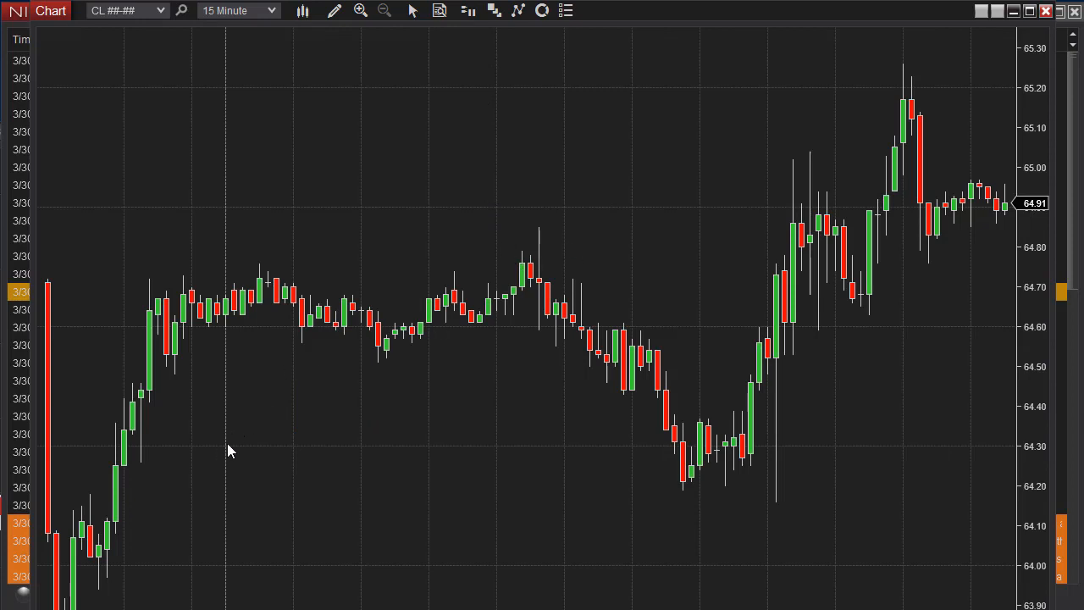
mouse_move(227, 259)
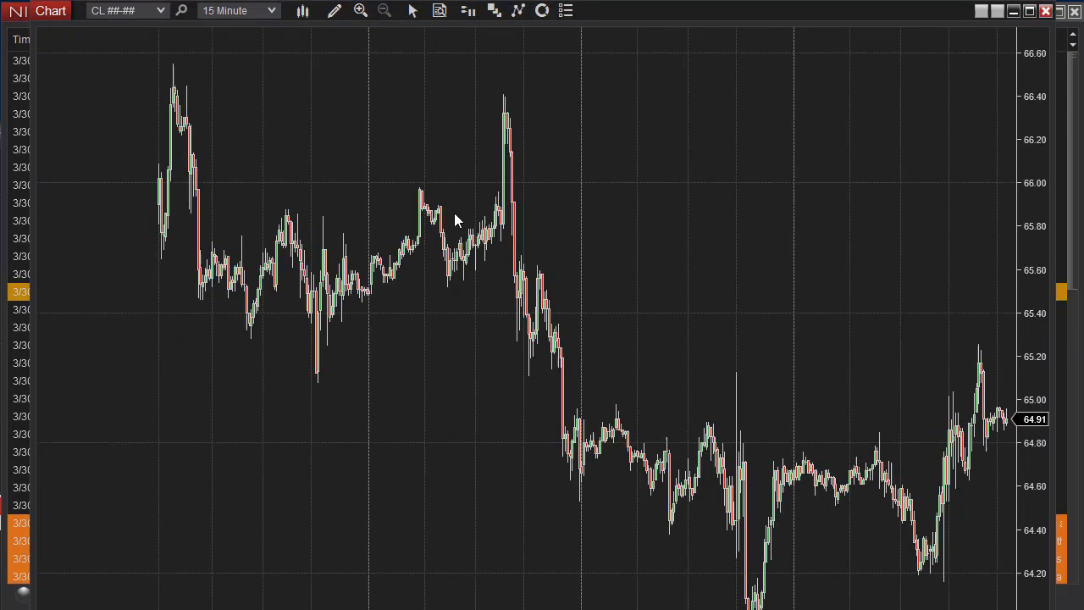
- Reach the chart's Data Series trading-hours setting to apply the URO template
right_click(330, 132)
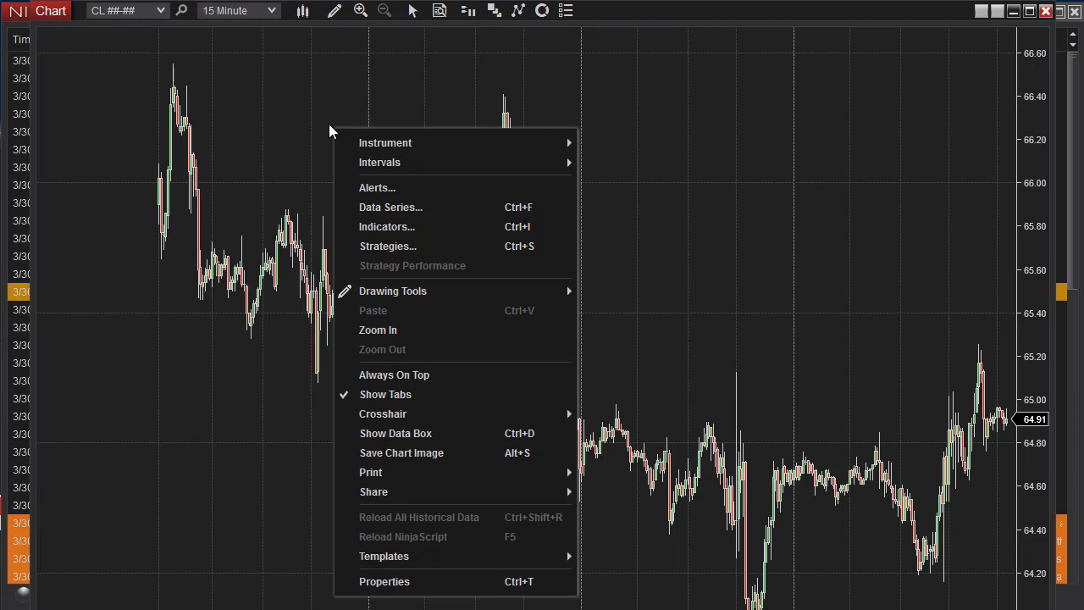
mouse_move(379, 163)
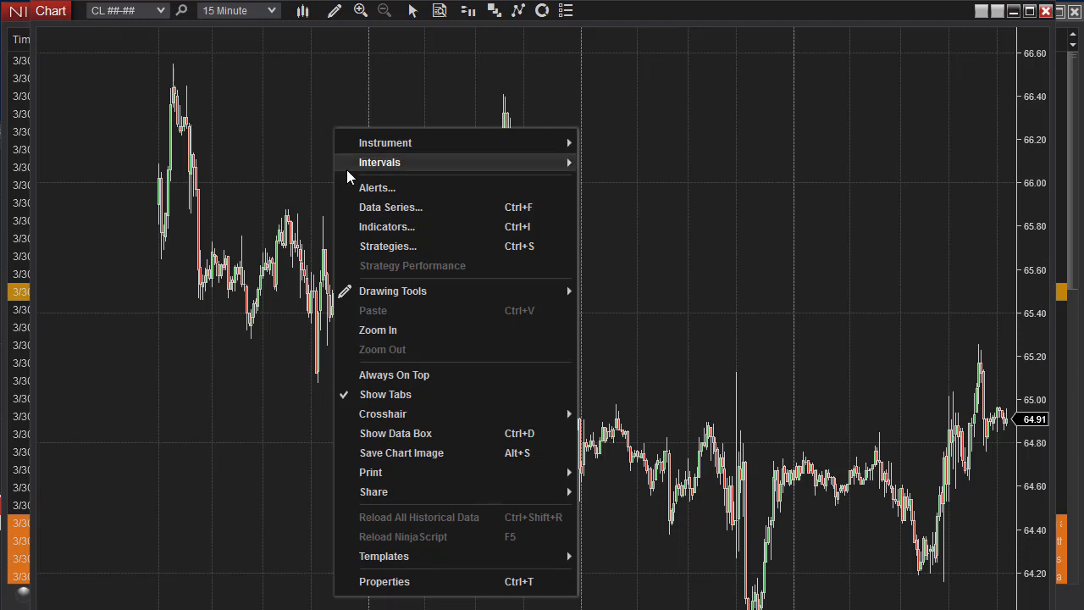
click(337, 223)
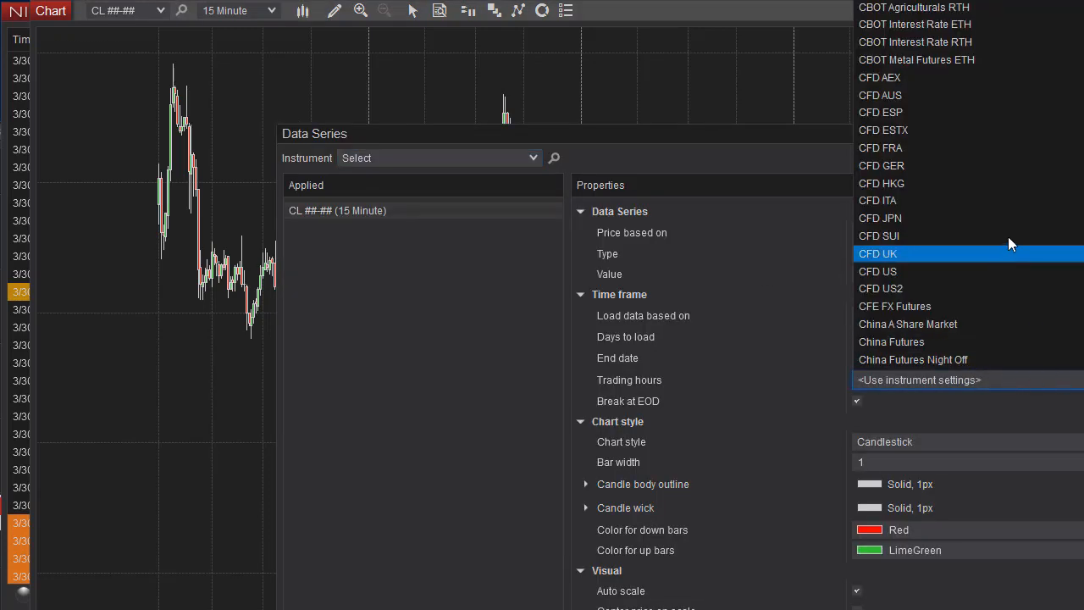
scroll(down, 3)
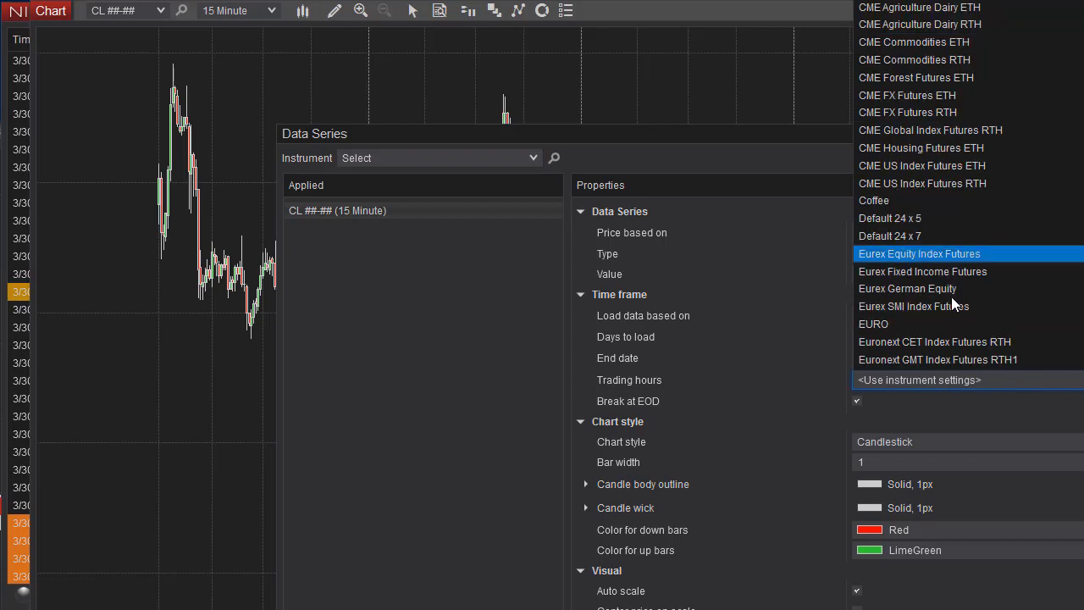
scroll(down, 3)
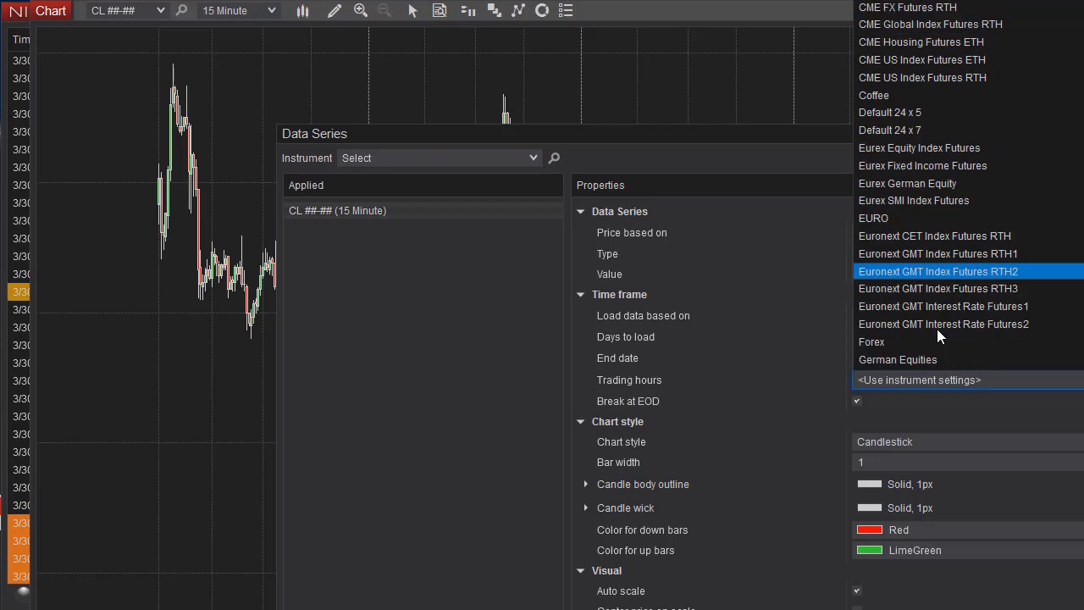
scroll(down, 3)
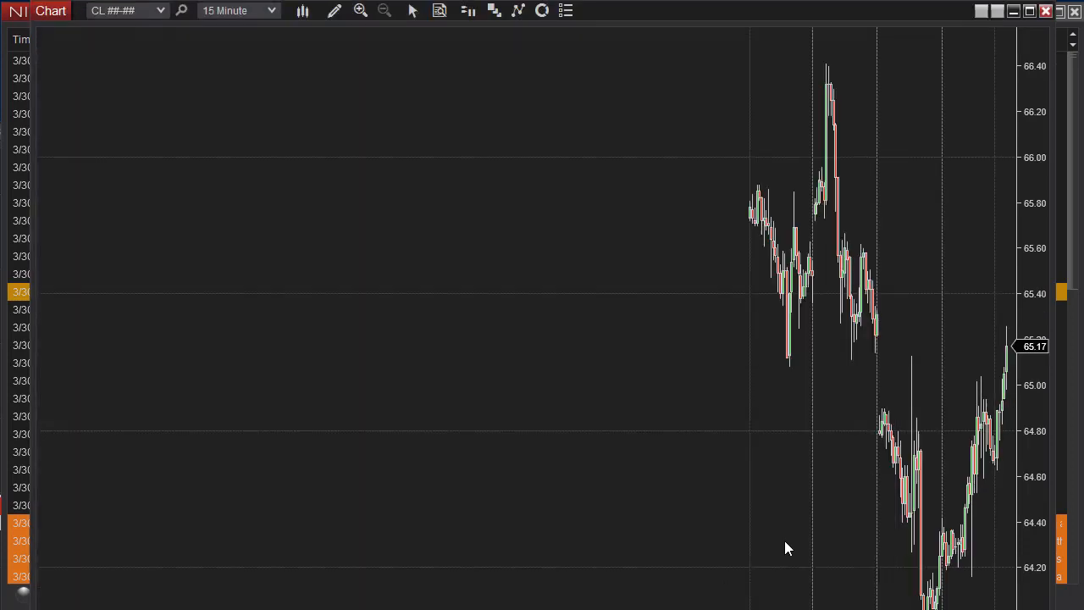
mouse_move(813, 397)
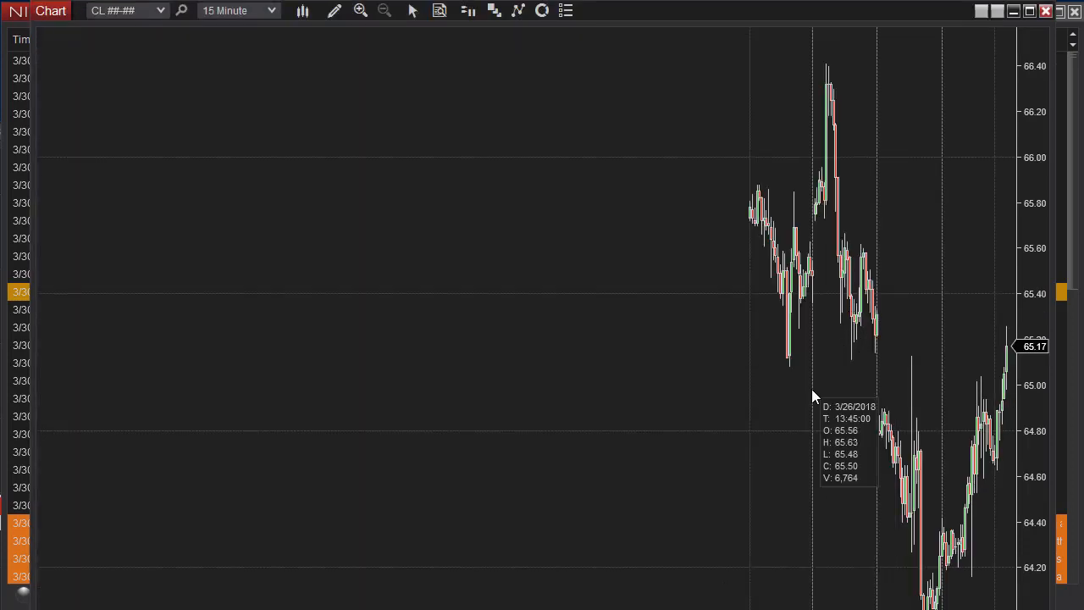
mouse_move(813, 396)
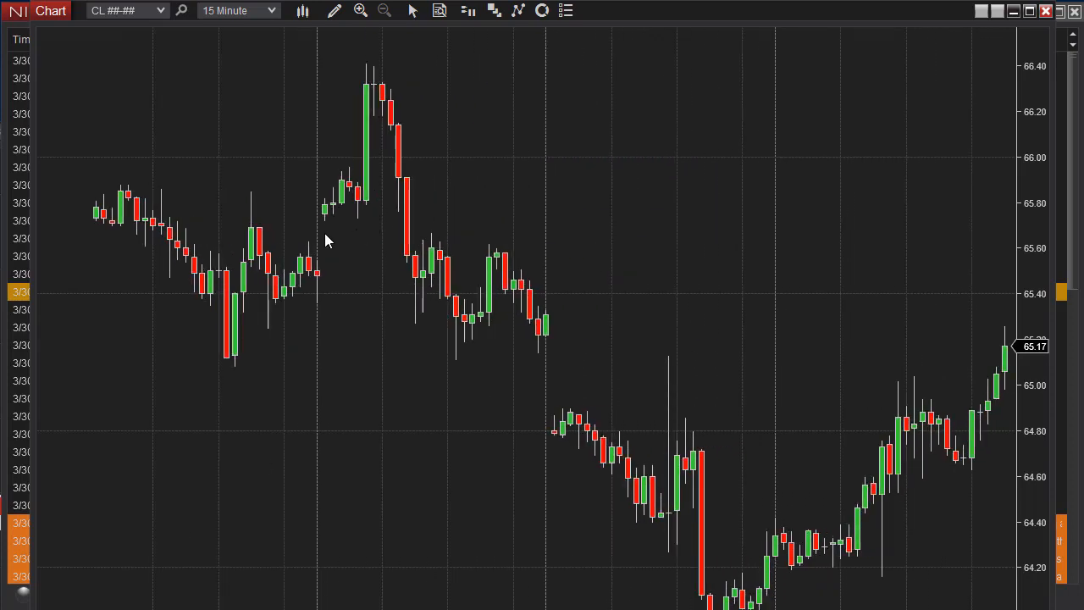
mouse_move(325, 234)
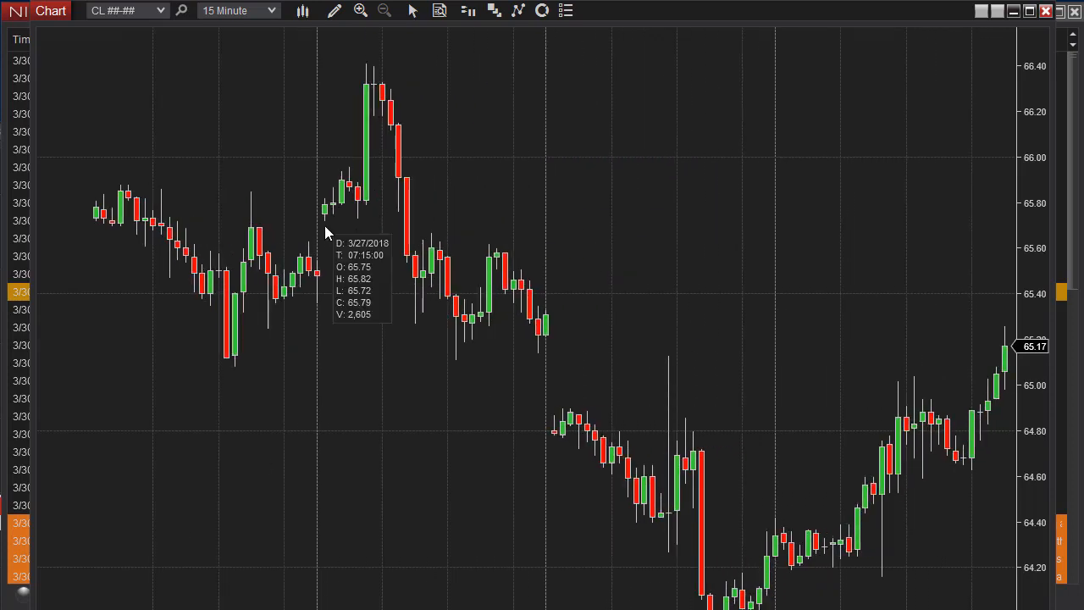
mouse_move(342, 241)
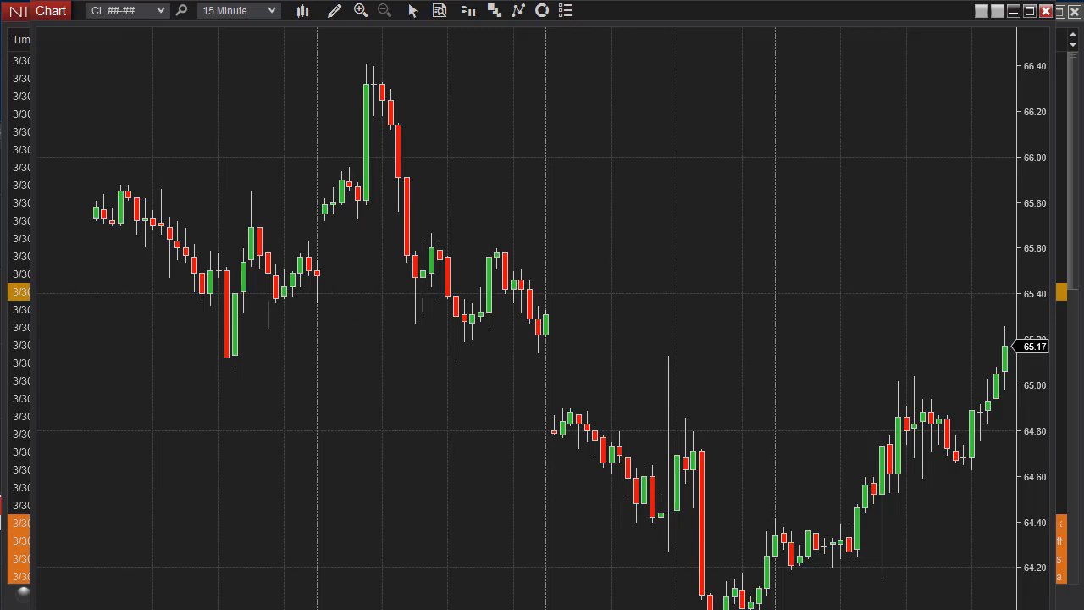
mouse_move(660, 335)
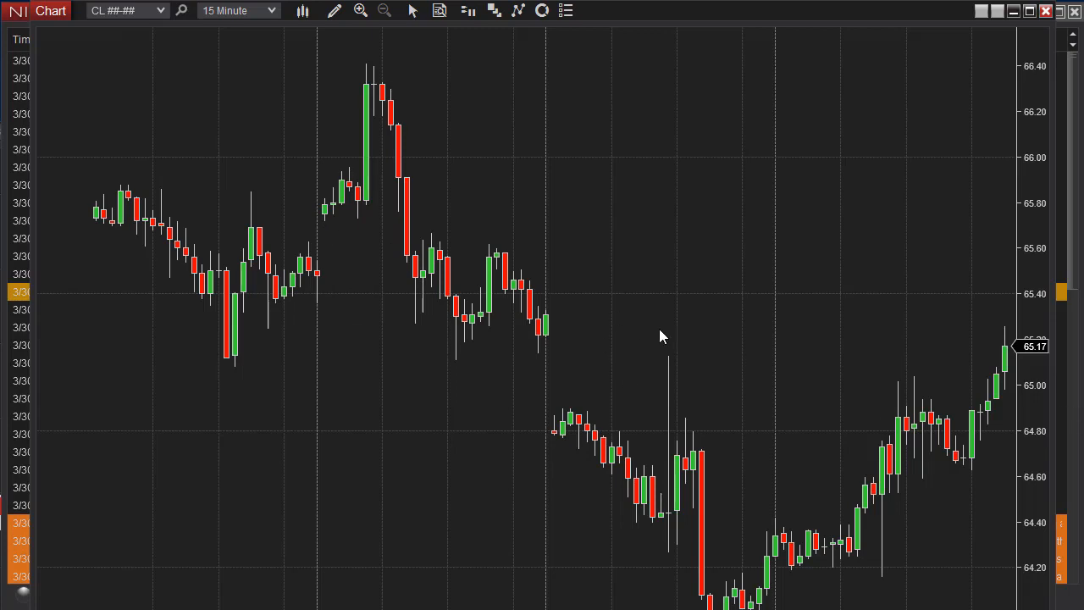
mouse_move(626, 146)
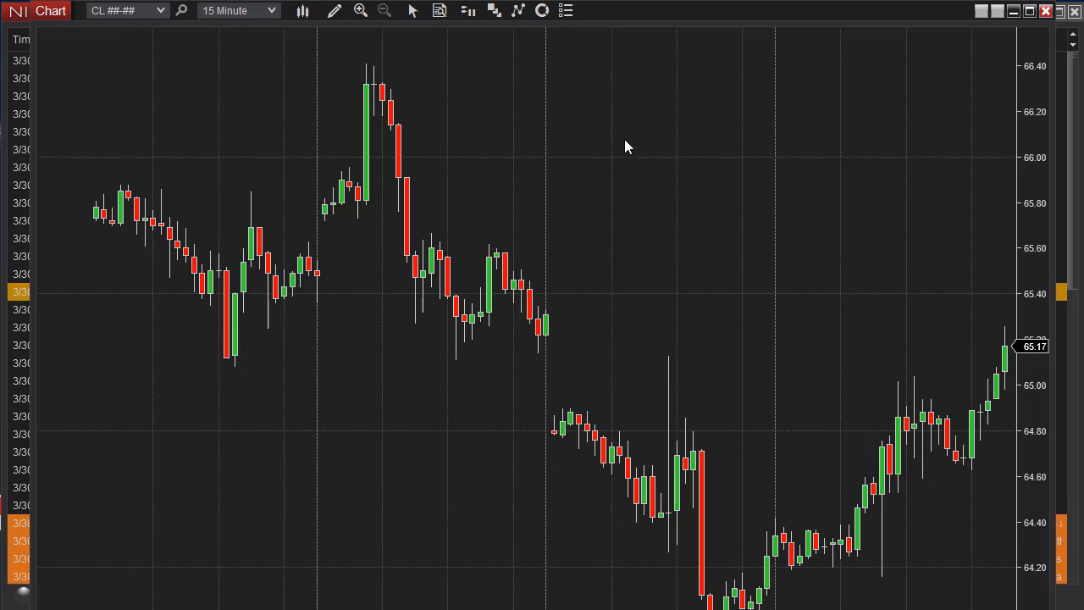